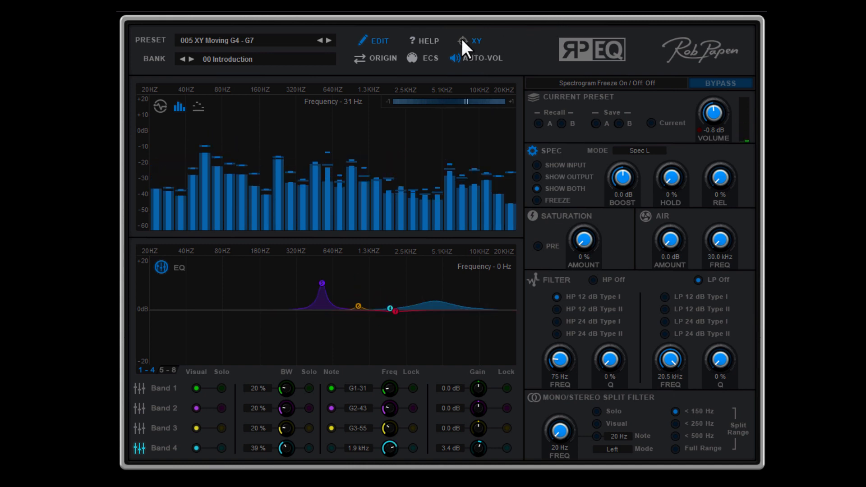
Step: Show the XY pad panel in place of the spectrum analyser
left_click(474, 40)
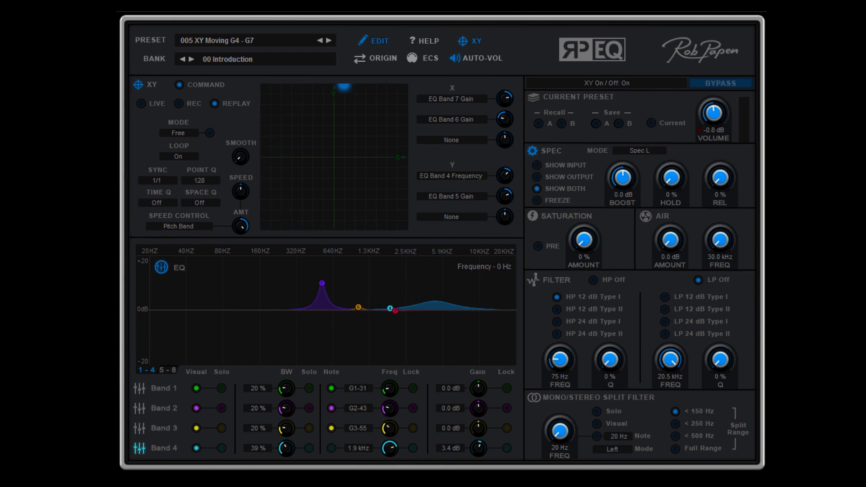
Step: Load preset 002 Ana Mixer EQ 02, toggle the XY pad, and leave the analyser showing
left_click(315, 40)
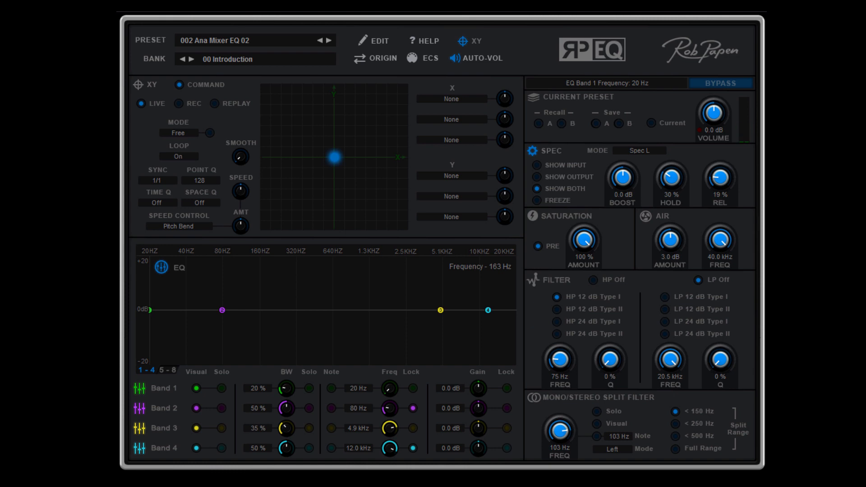
mouse_move(148, 54)
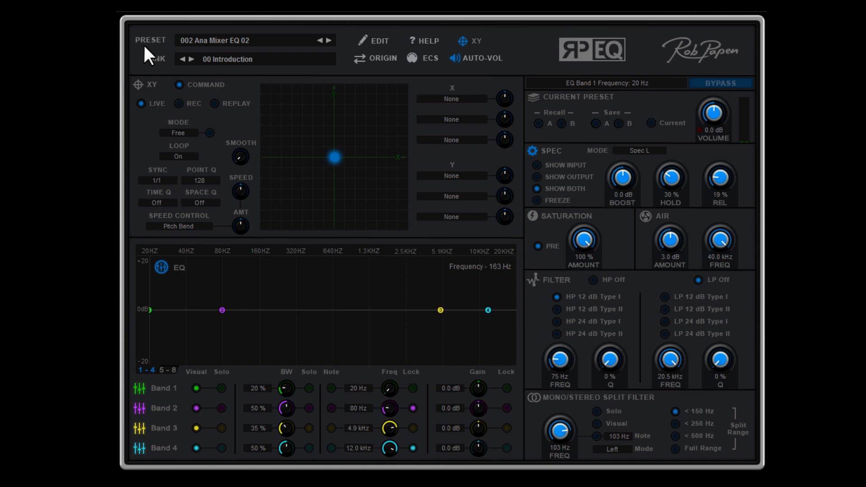
mouse_move(160, 65)
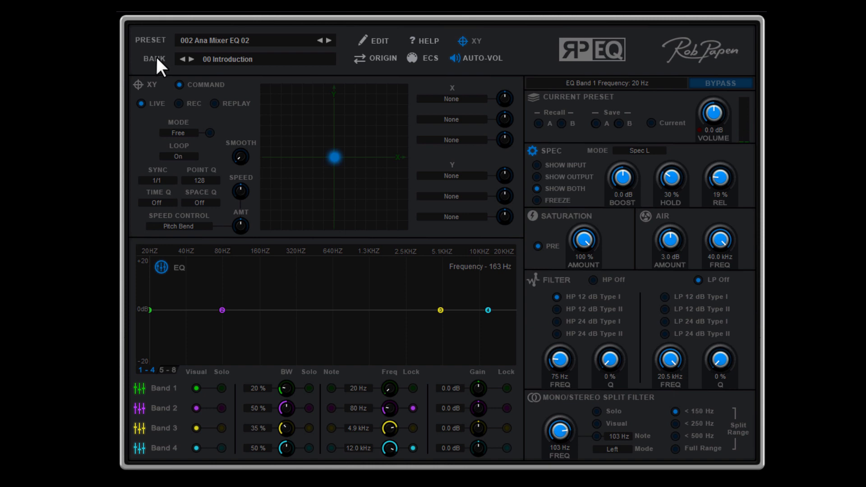
left_click(474, 41)
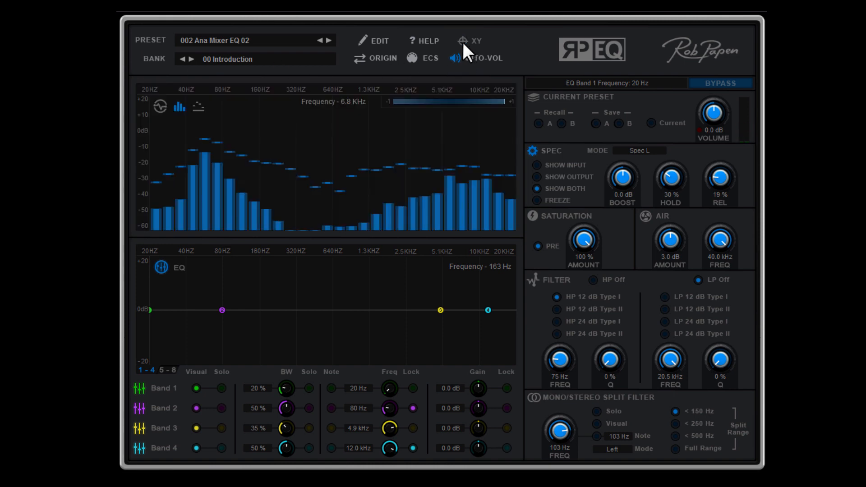
left_click(475, 40)
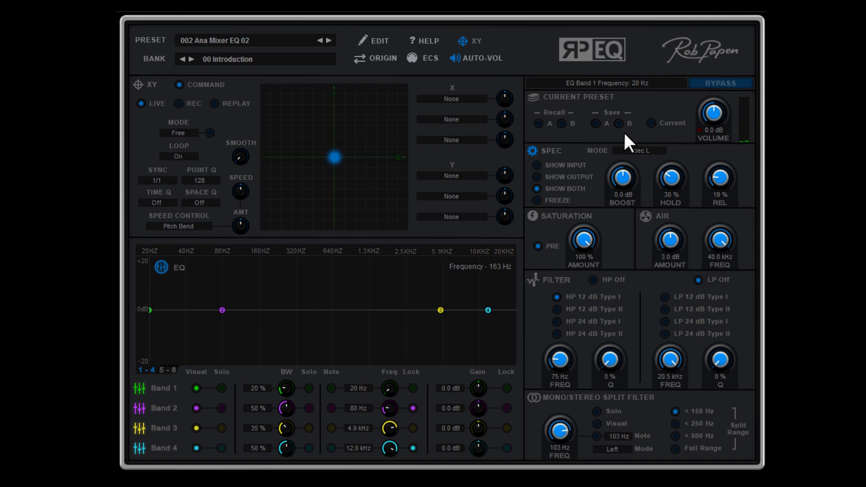
left_click(469, 41)
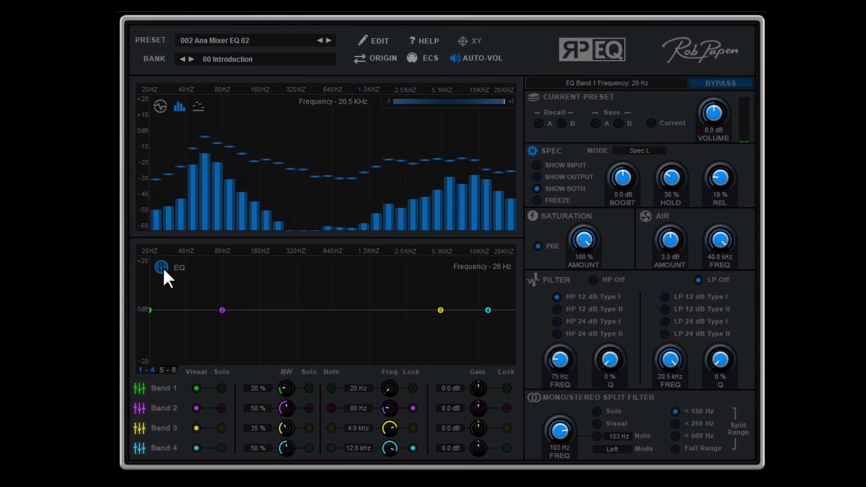
Step: Switch the EQ to Mid/Side and set bands 1–3 to -2.4, +3.1 and -2.0 dB
left_click(162, 267)
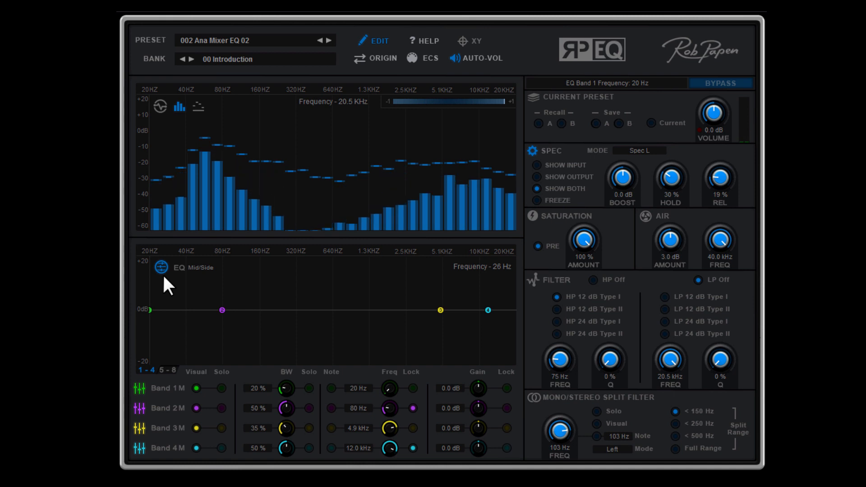
left_click_drag(223, 309, 221, 292)
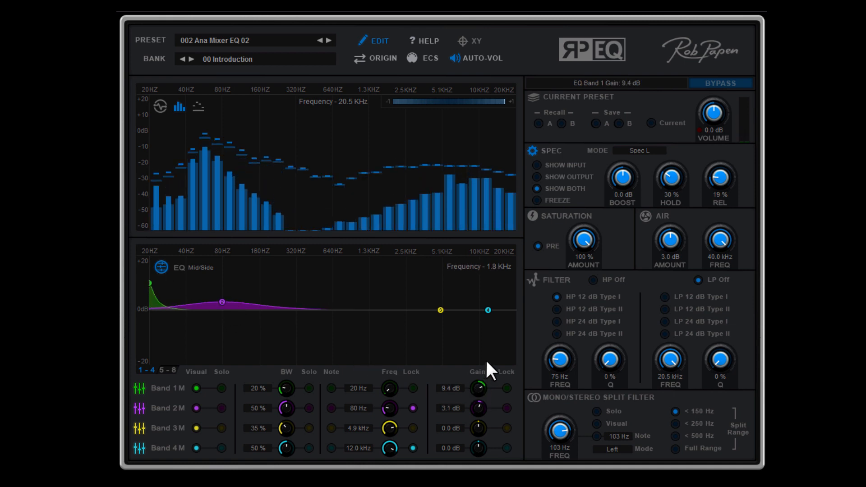
left_click_drag(477, 427, 483, 420)
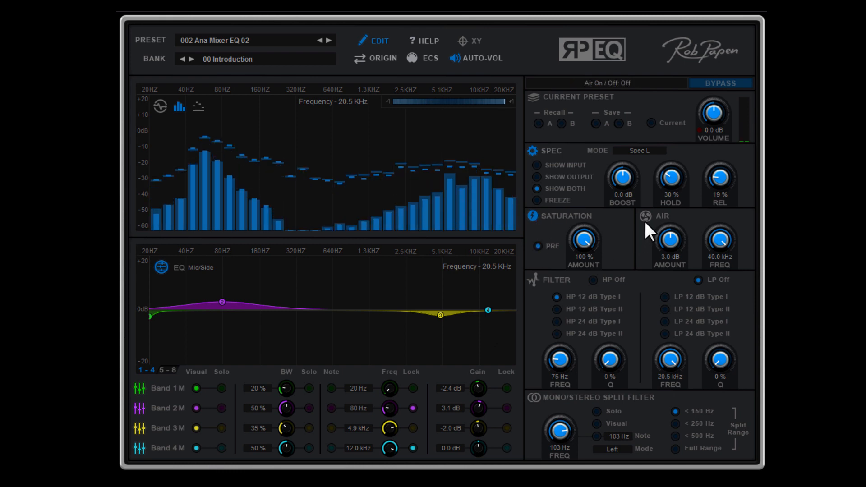
Step: Toggle the Air, Filter and Mono/Stereo Split sections back on, then enable Auto-Vol matching
left_click(645, 215)
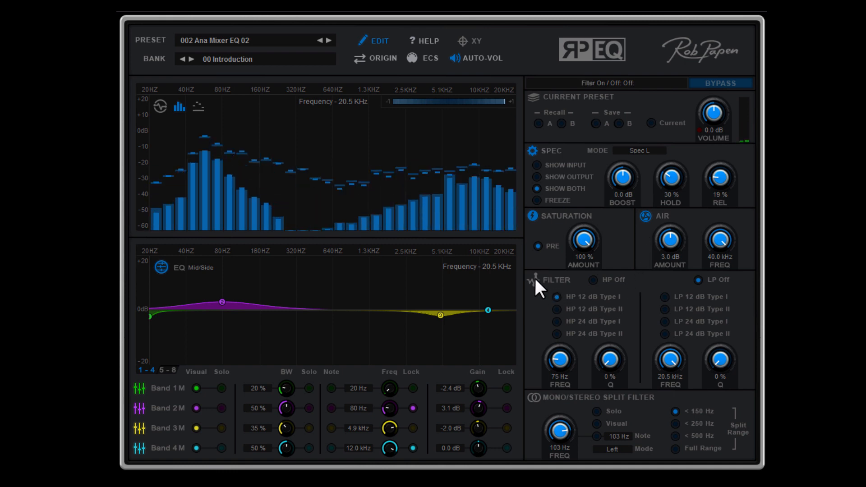
left_click(533, 279)
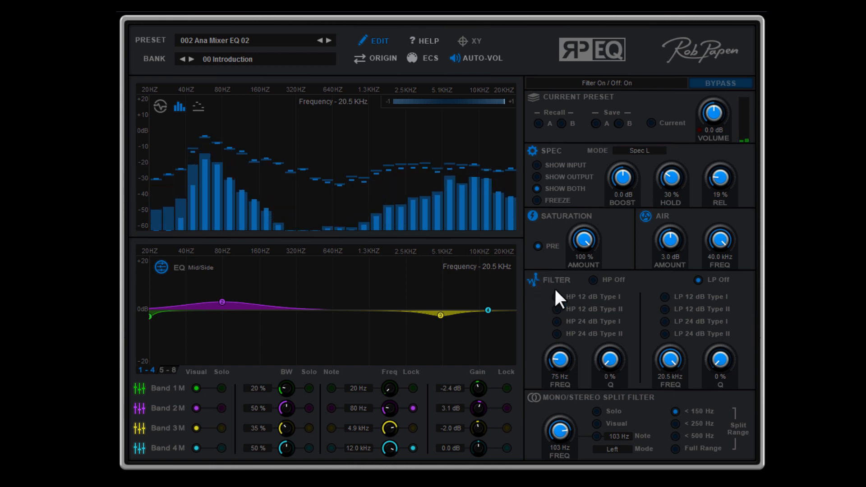
left_click(556, 296)
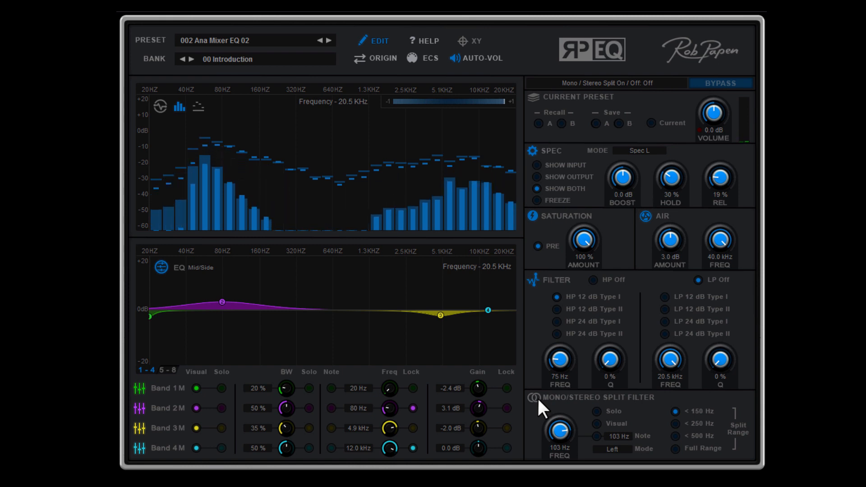
left_click(533, 398)
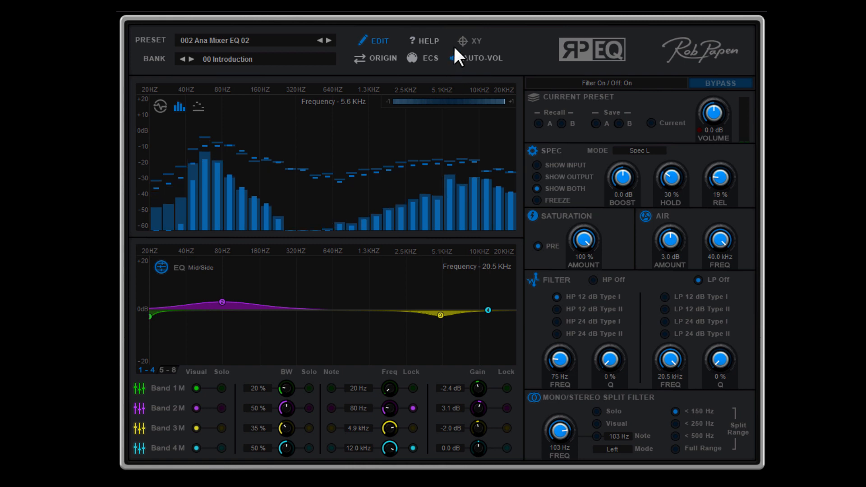
left_click(473, 40)
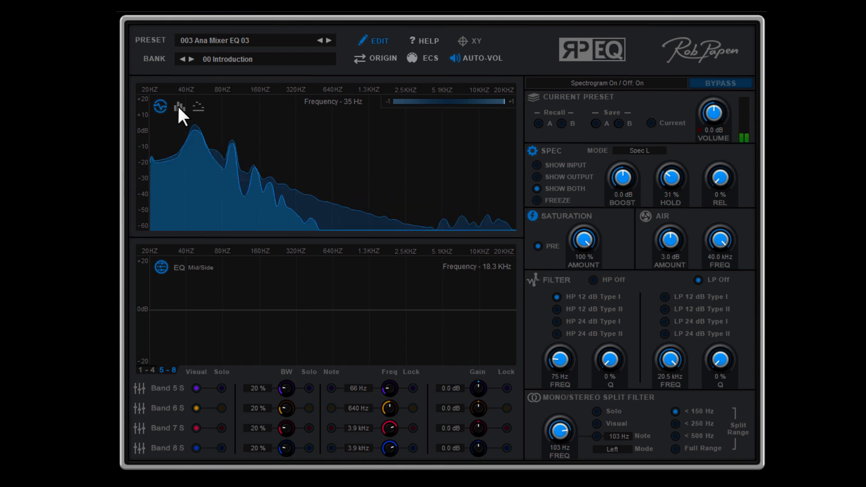
Step: Cycle analyser styles to smooth curves, show input, output, then both, and freeze/unfreeze
left_click(178, 107)
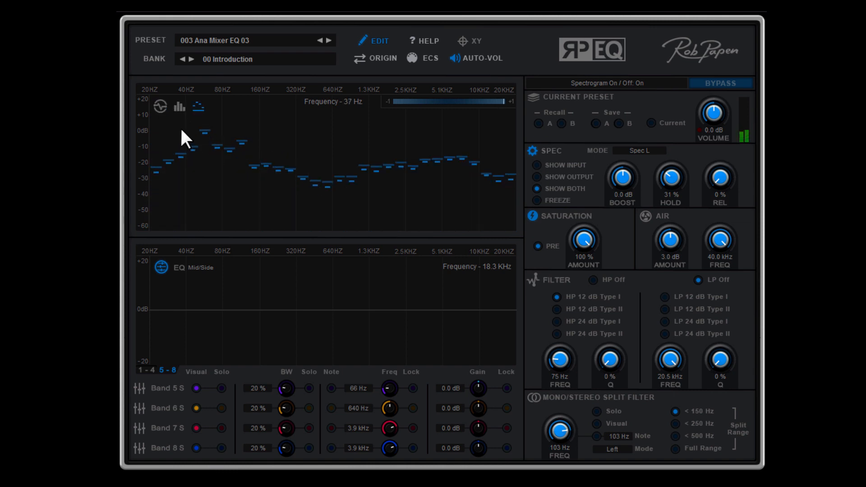
left_click(160, 106)
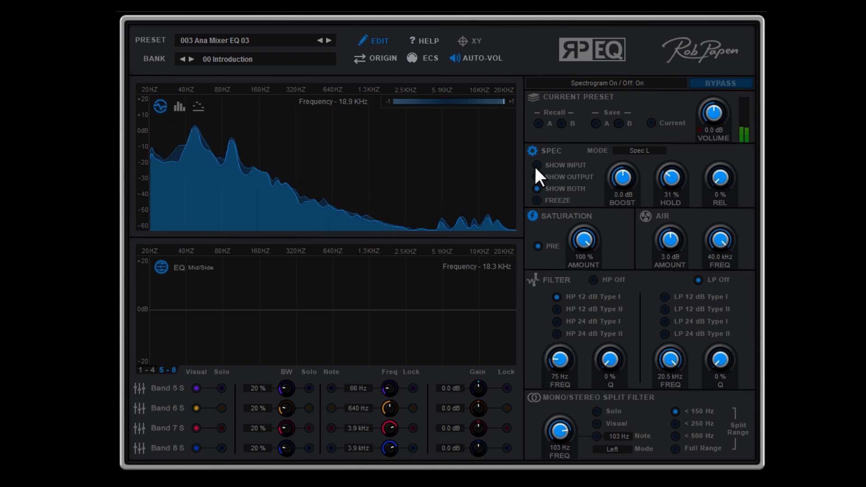
left_click(536, 164)
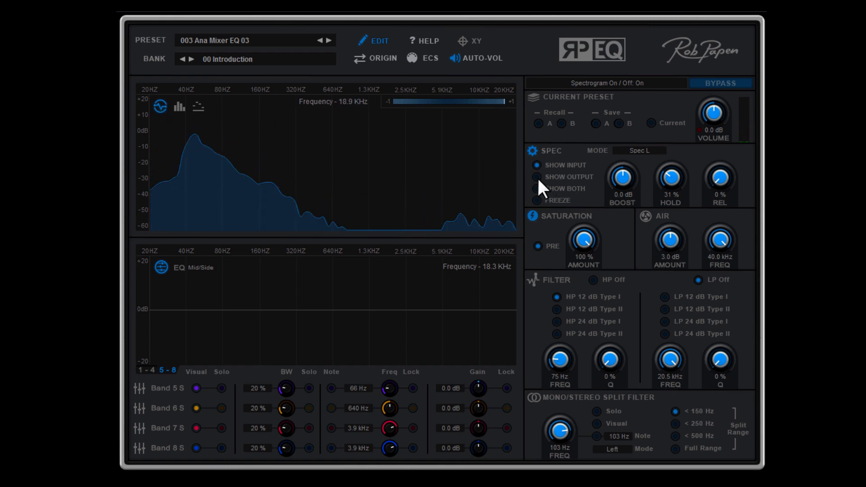
left_click(538, 177)
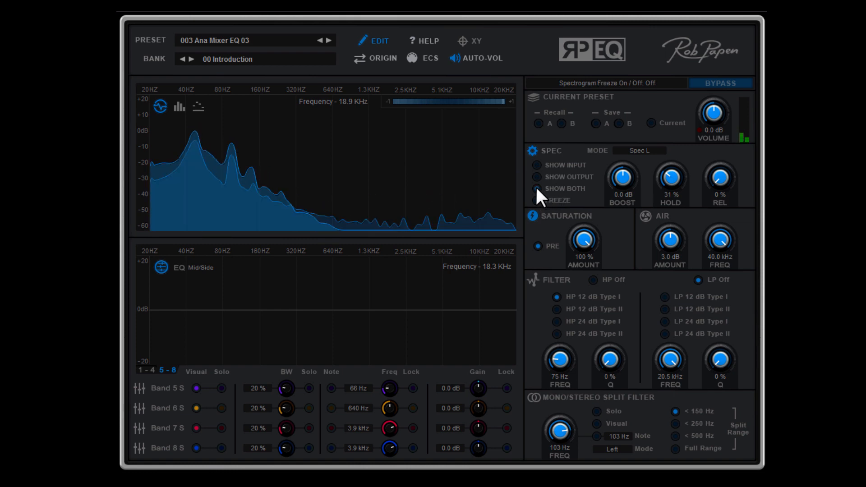
left_click(537, 188)
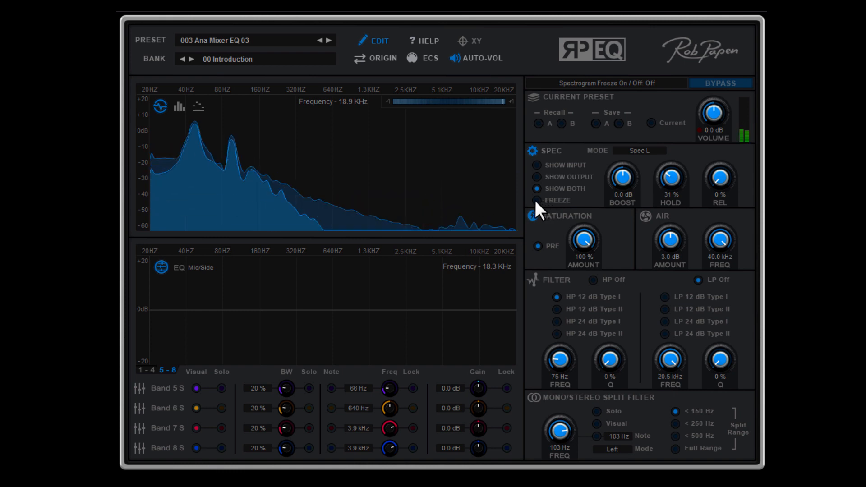
left_click(536, 200)
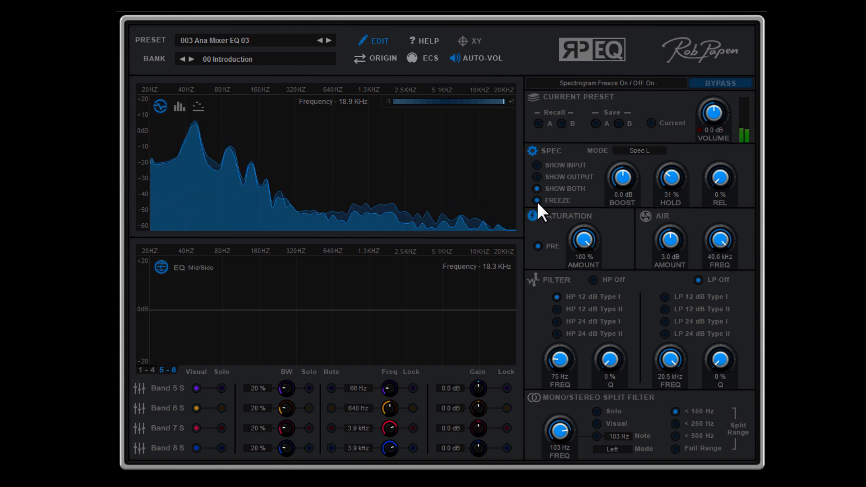
left_click(536, 200)
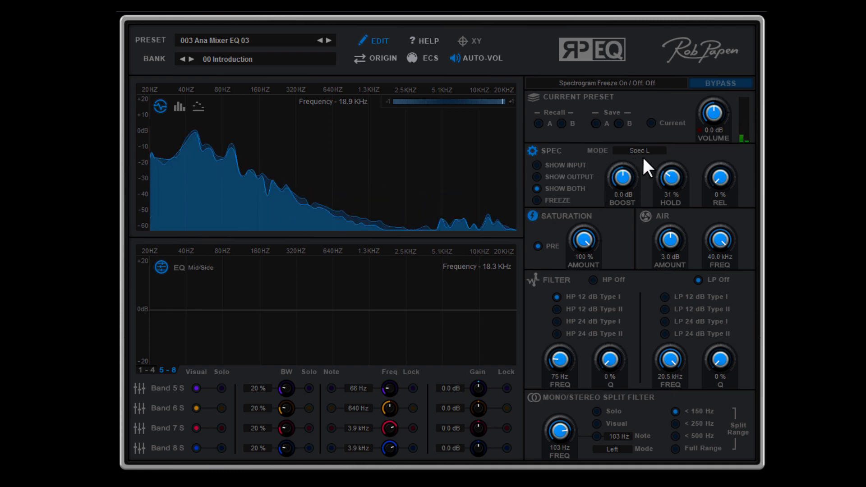
Step: Set the analyser Spec Mode to Mid/Side and flip between the 1-4 and 5-8 band pages
left_click(638, 150)
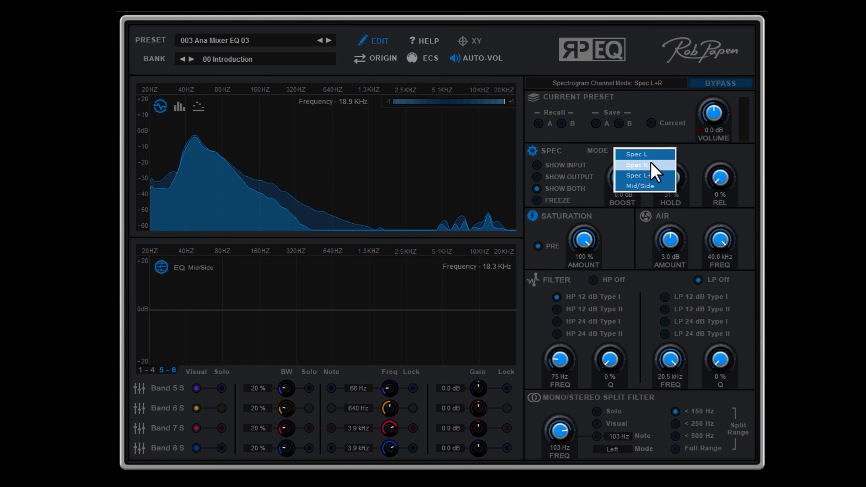
left_click(643, 185)
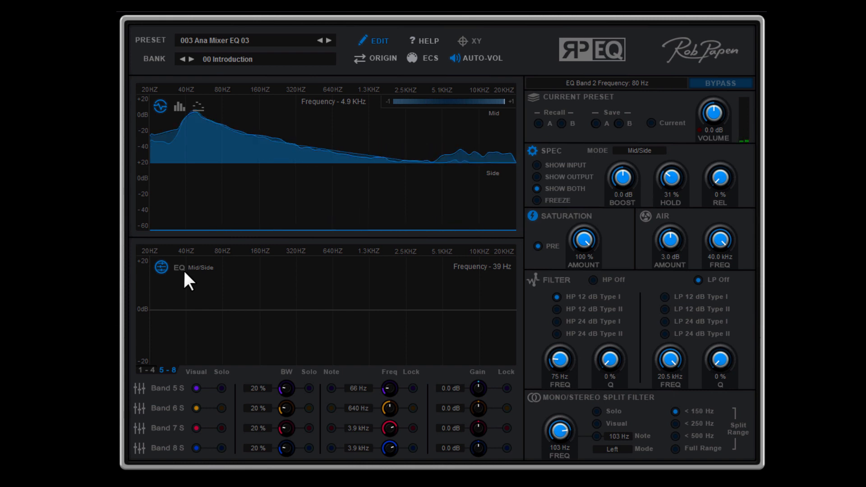
left_click(141, 370)
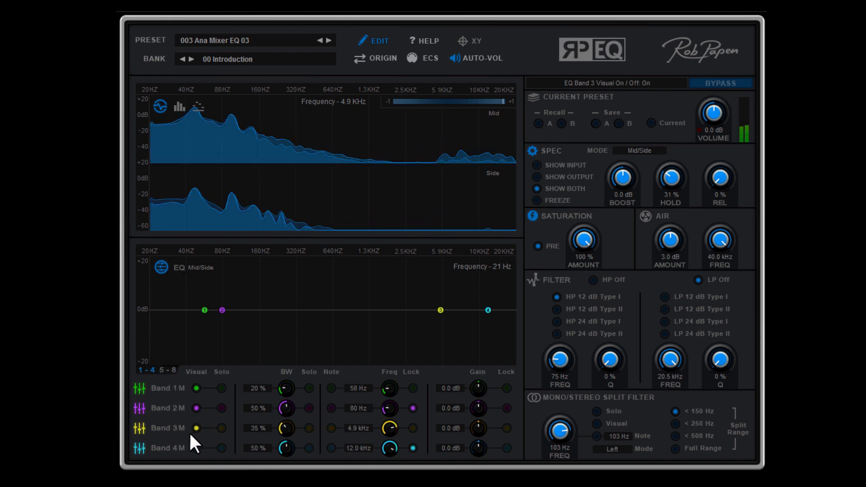
left_click(164, 370)
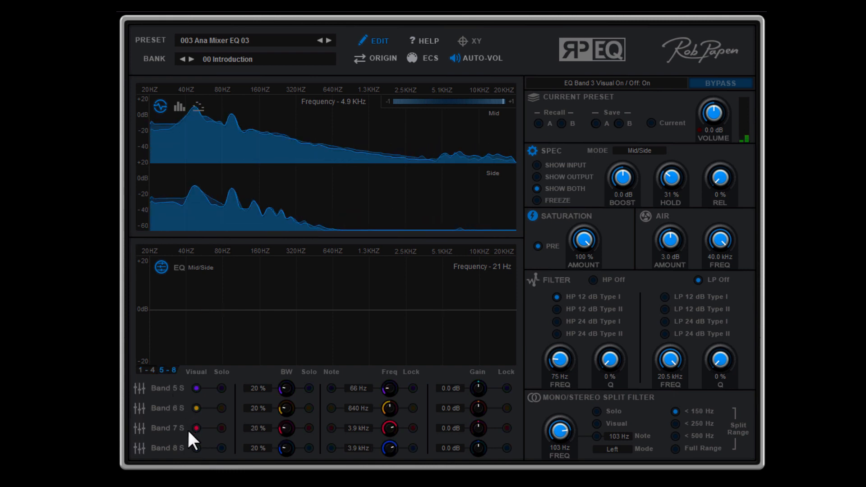
left_click(195, 448)
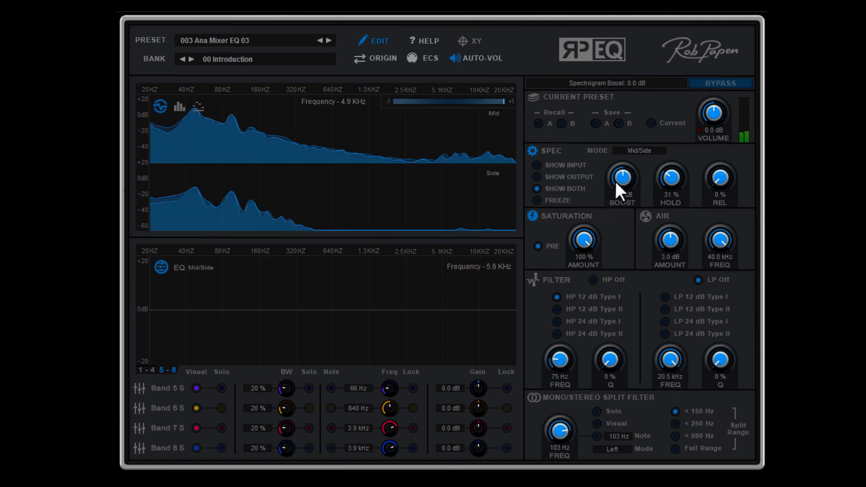
Step: Raise spectrogram boost to -11.6 dB and sweep the release up to 32 % and back
left_click_drag(622, 179, 619, 198)
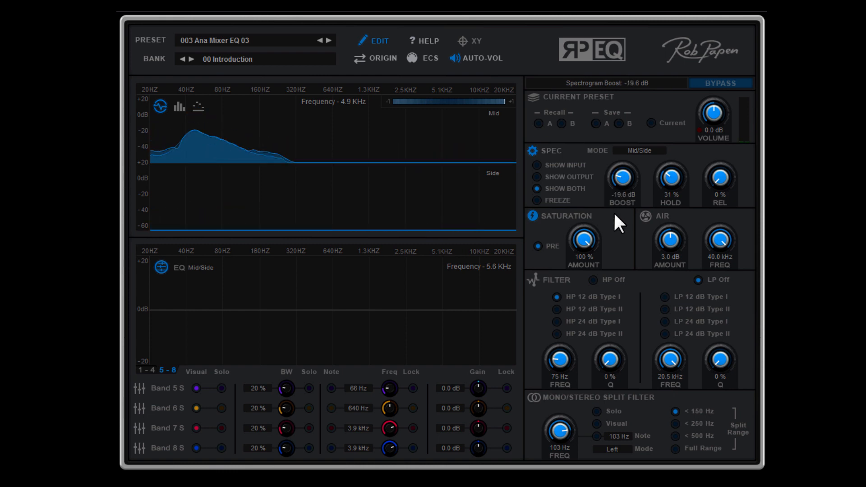
left_click_drag(621, 177, 622, 160)
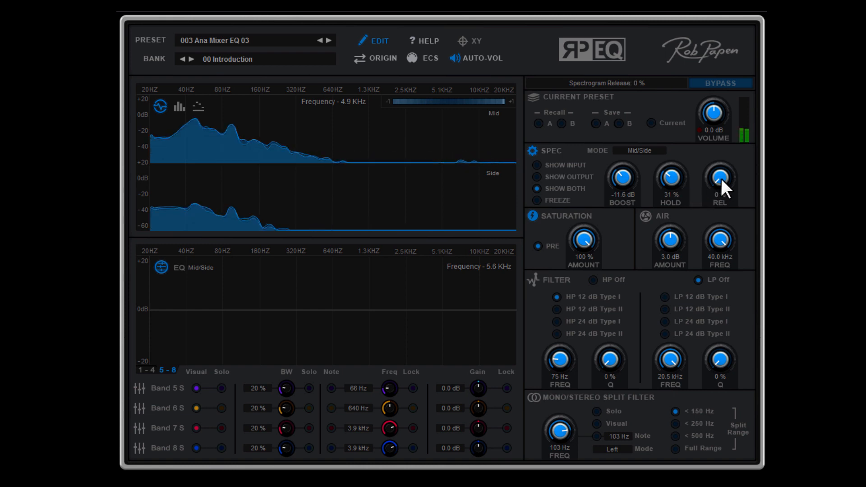
left_click_drag(720, 182, 720, 160)
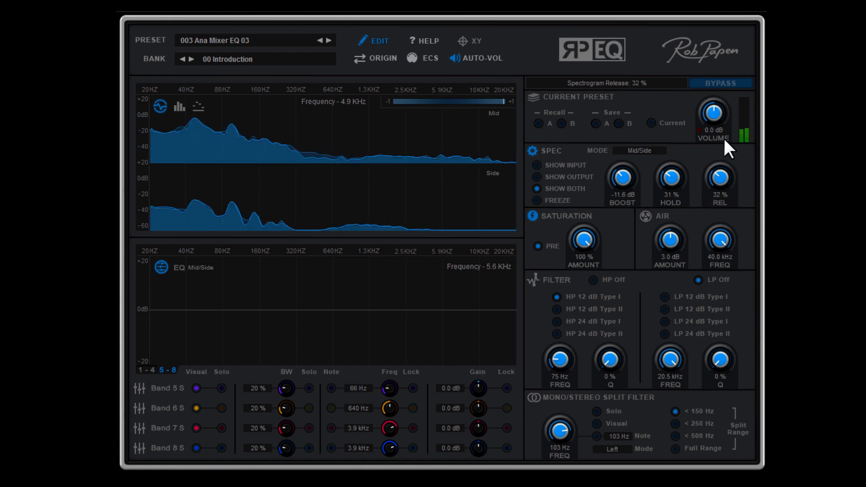
left_click_drag(720, 177, 719, 198)
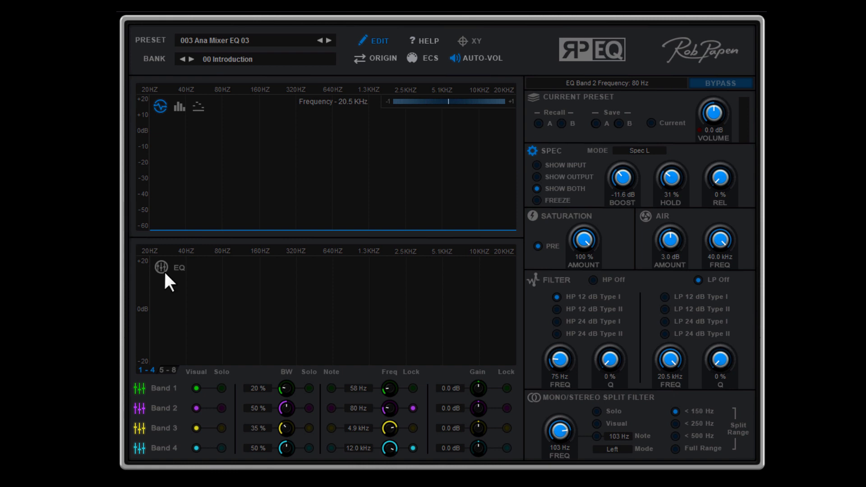
Step: Switch the EQ on, then into Mid/Side mode, ending on the side bands 5–8 page
left_click(160, 267)
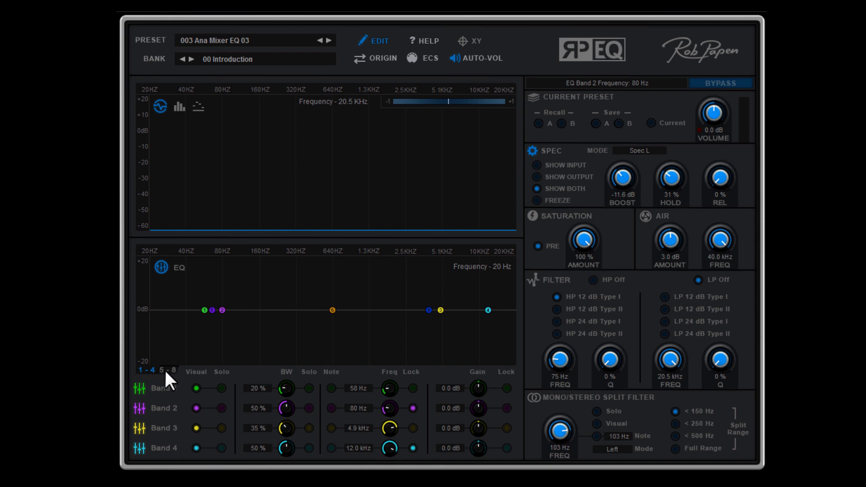
left_click(172, 370)
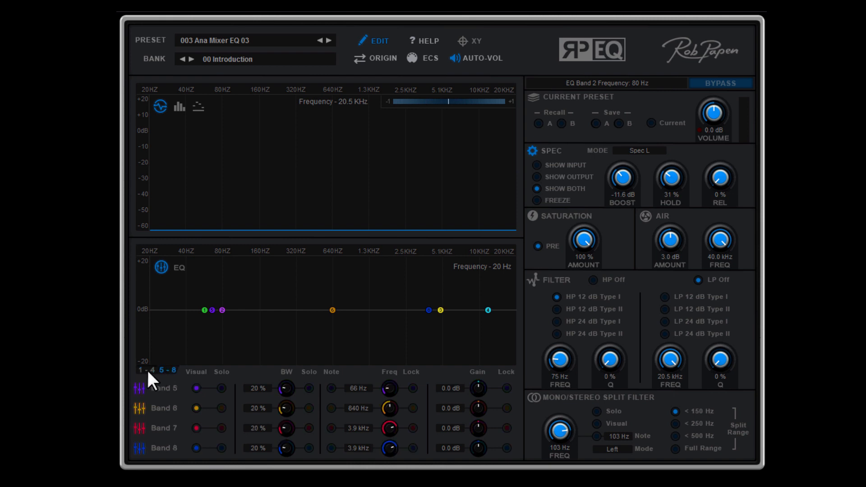
left_click(142, 370)
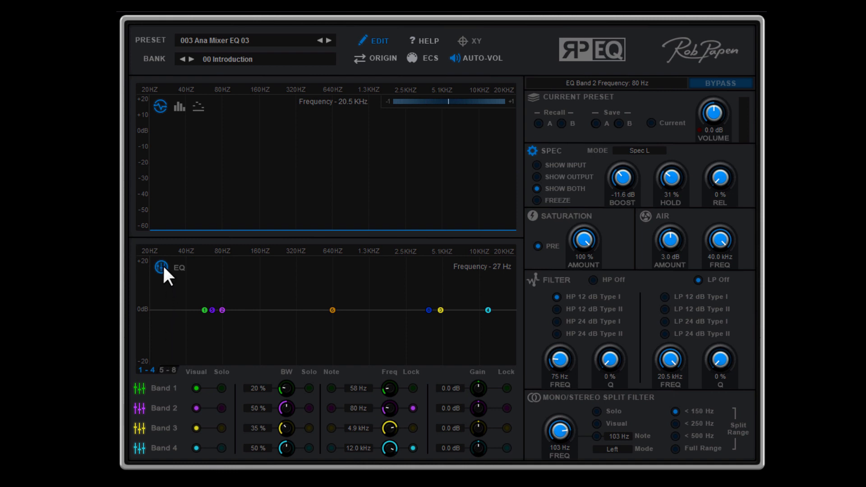
left_click(161, 267)
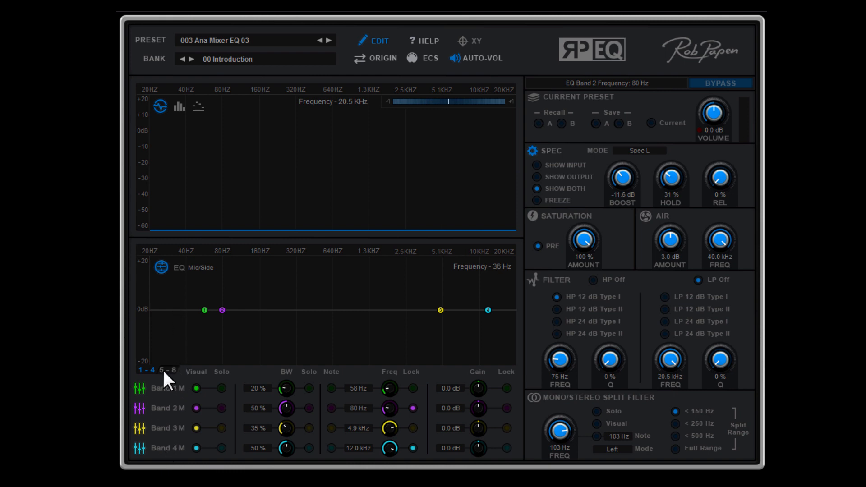
left_click(172, 370)
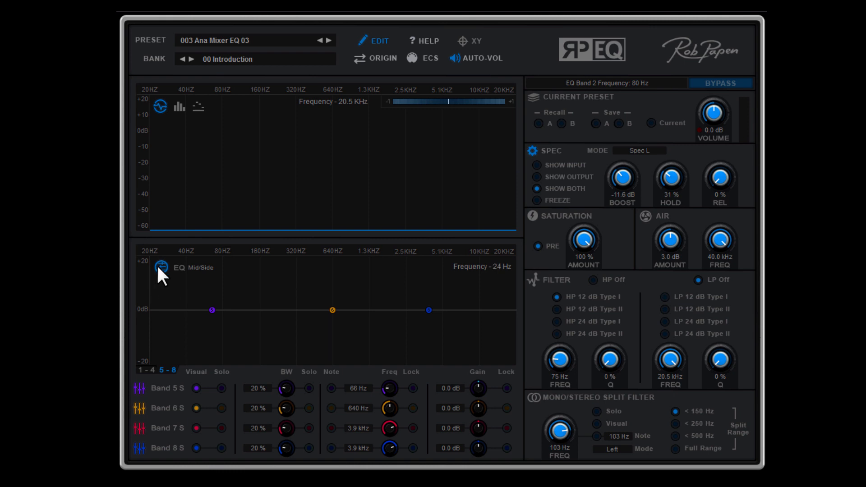
Step: Switch the EQ processing off via its power icon
left_click(160, 267)
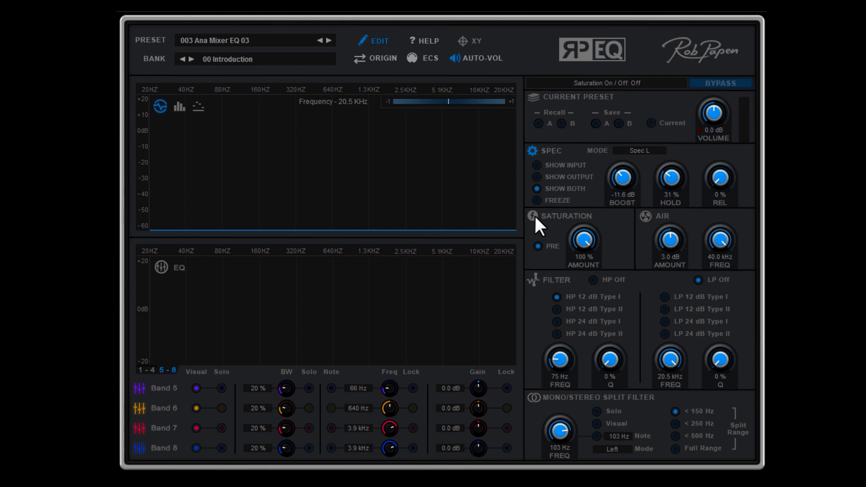
mouse_move(582, 229)
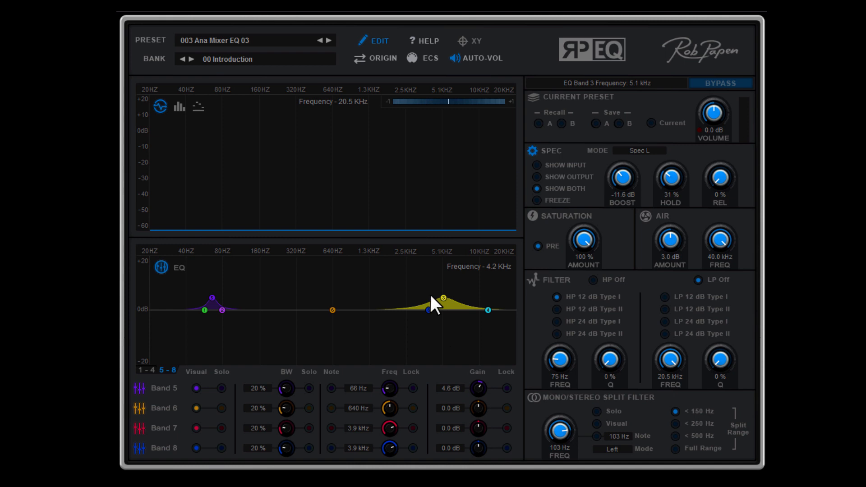
Step: Drag band 3 down to about 2.4 kHz with a narrower 7.5 dB peak, then show bands 1–4
left_click_drag(442, 297, 427, 310)
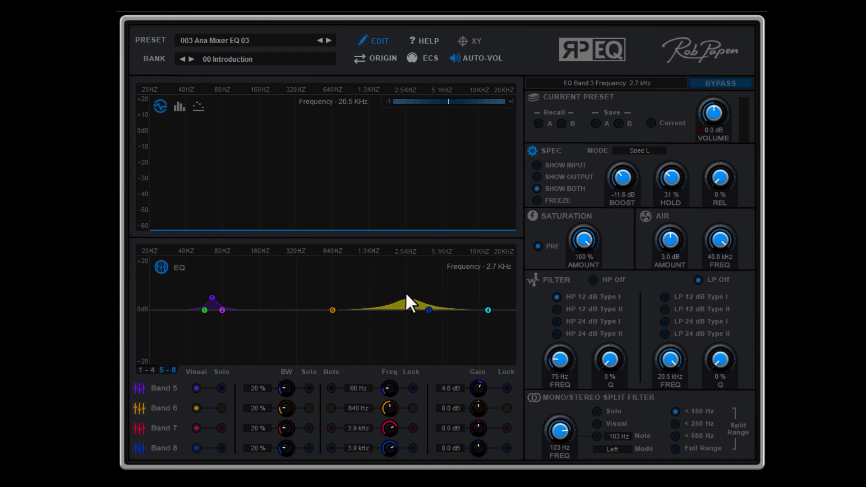
left_click_drag(429, 309, 400, 290)
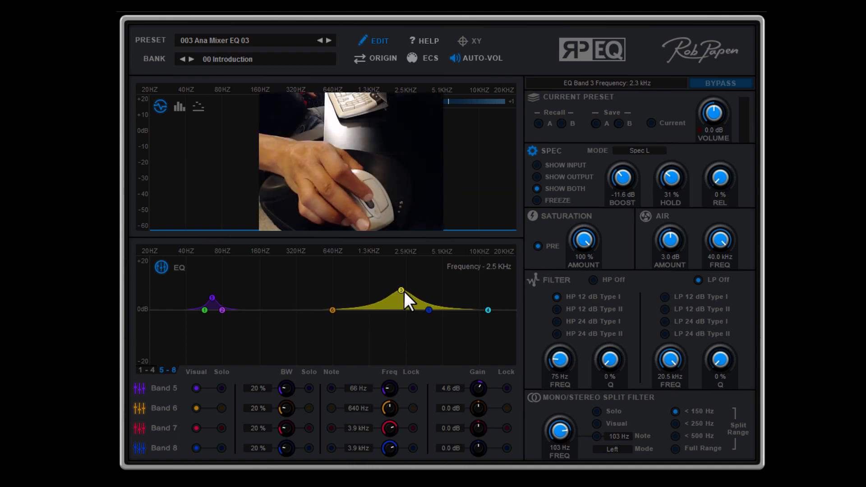
left_click_drag(402, 290, 401, 289)
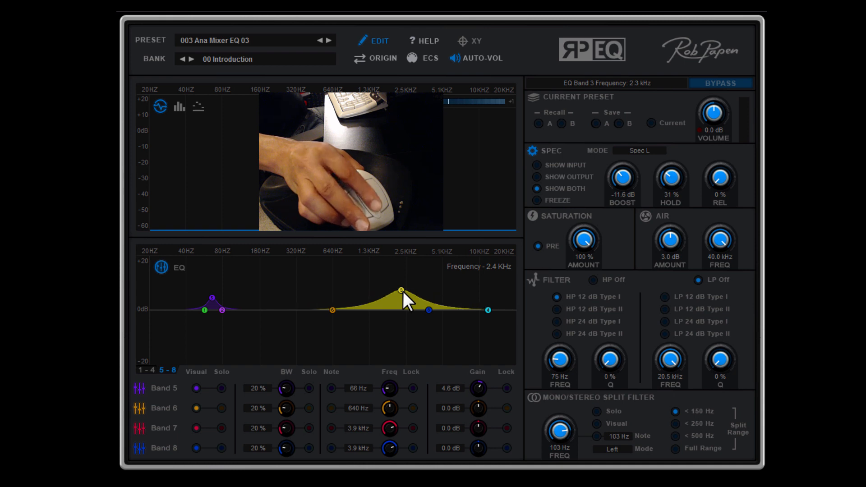
left_click_drag(400, 292, 400, 290)
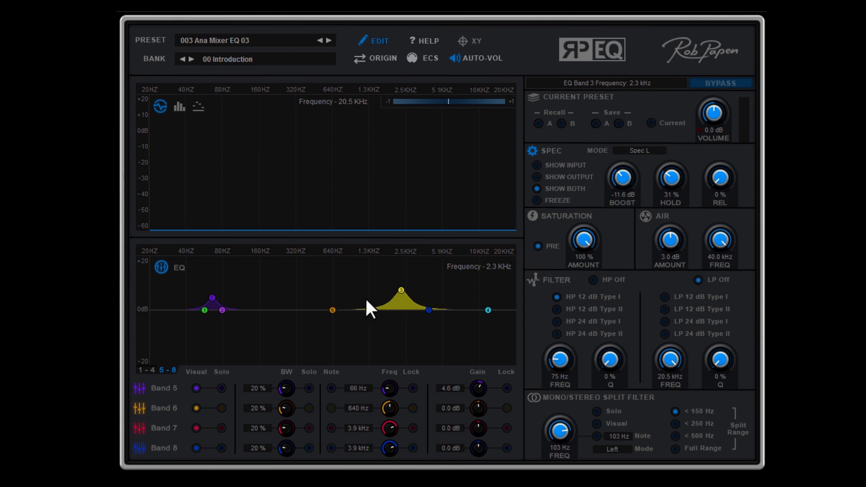
mouse_move(374, 311)
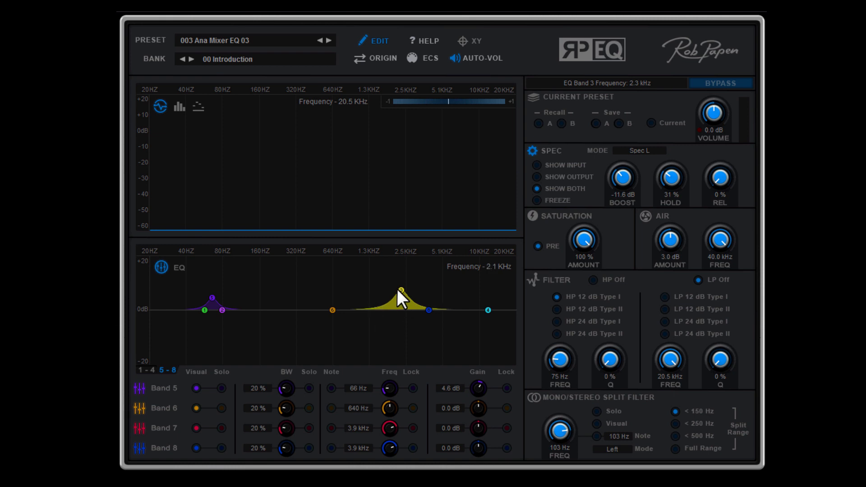
left_click_drag(401, 289, 402, 283)
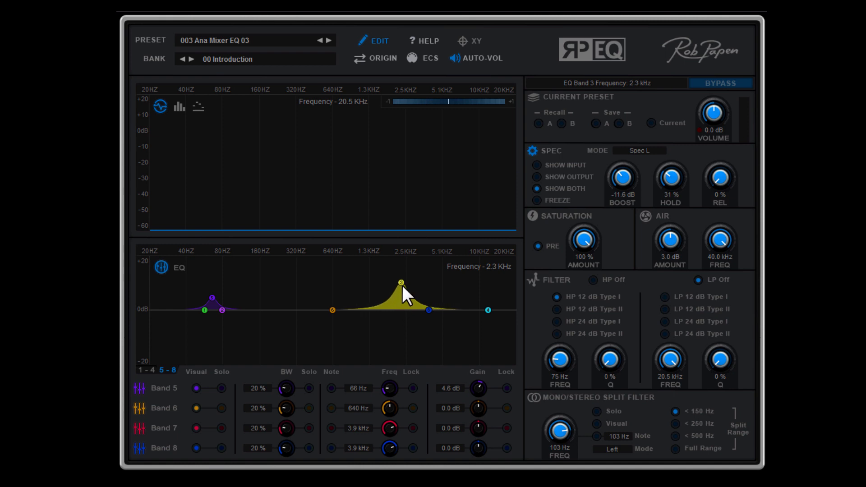
left_click_drag(400, 283, 403, 288)
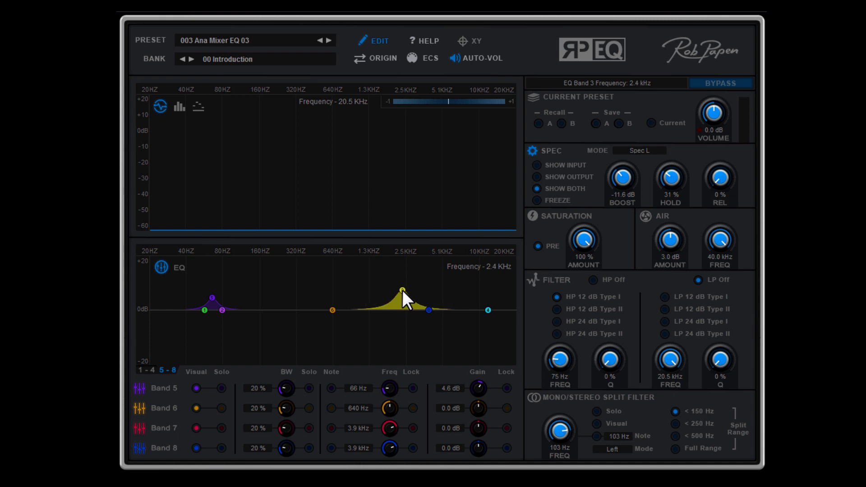
left_click(143, 371)
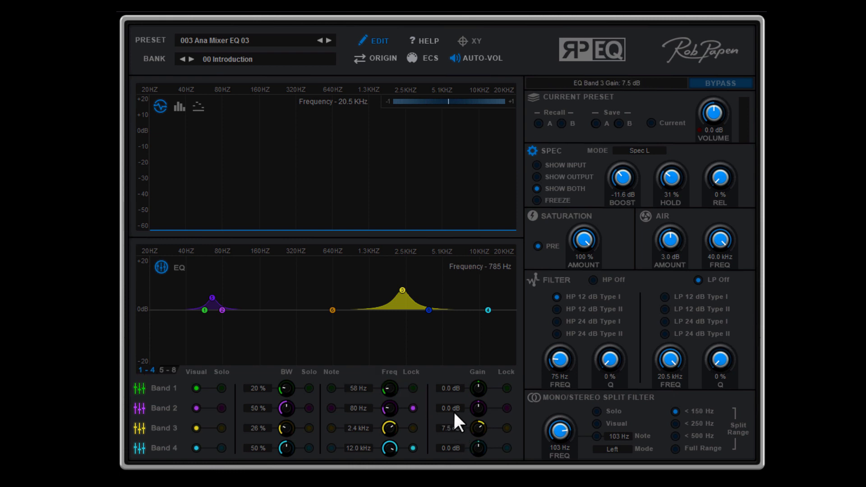
Step: Raise the band 2 Gain knob to a 4.4 dB low-frequency boost and fine-tune it
left_click_drag(479, 408, 486, 392)
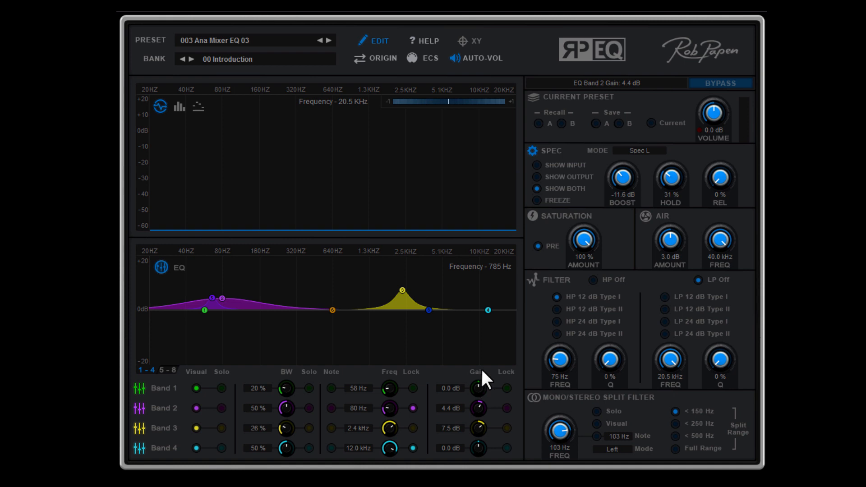
left_click_drag(477, 408, 486, 411)
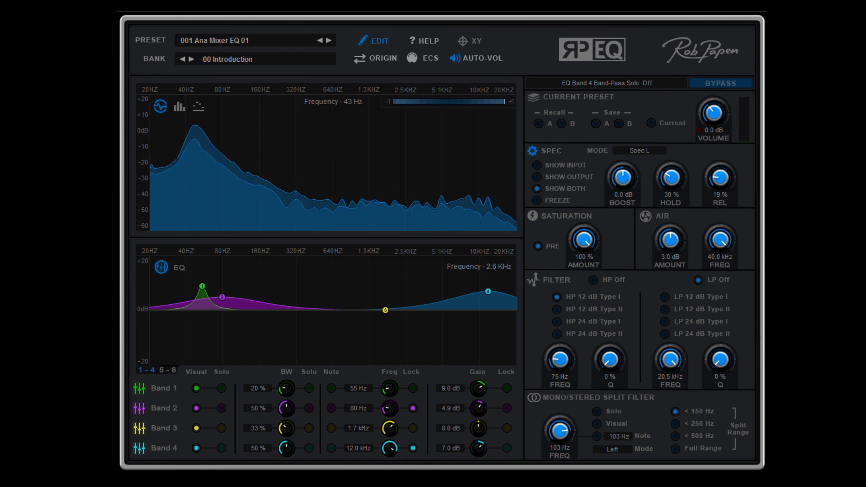
mouse_move(387, 387)
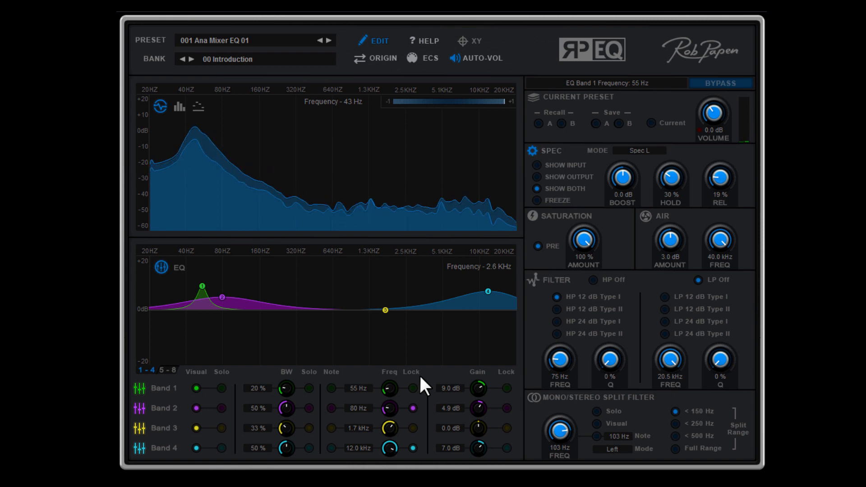
Step: Sweep band 4 from 5.9 dB down to a -7.5 dB cut and back up to an 8.8 dB boost
left_click(412, 408)
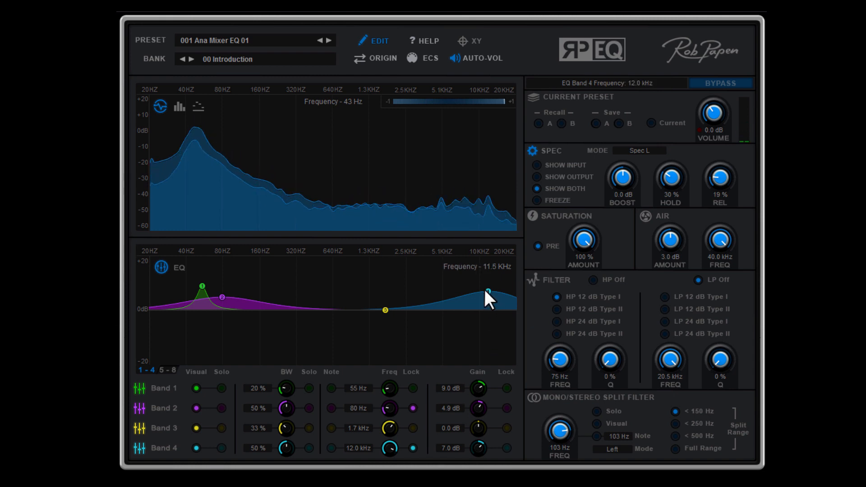
left_click_drag(486, 287, 489, 296)
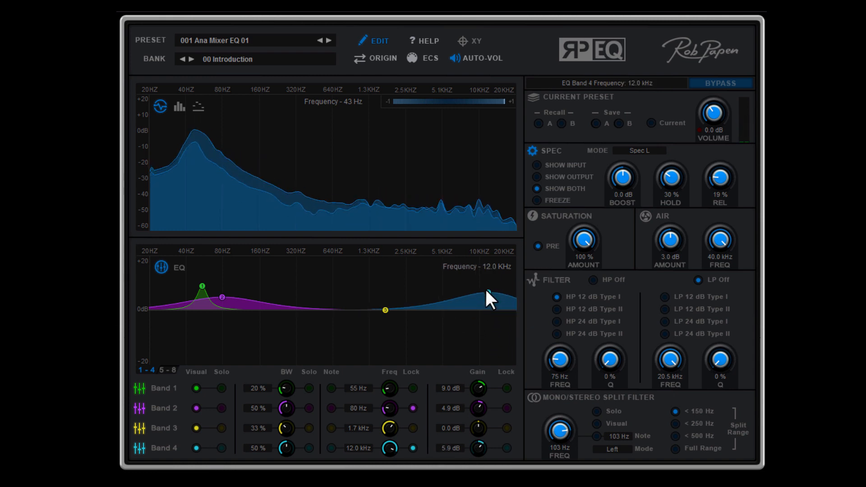
left_click_drag(486, 296, 486, 331)
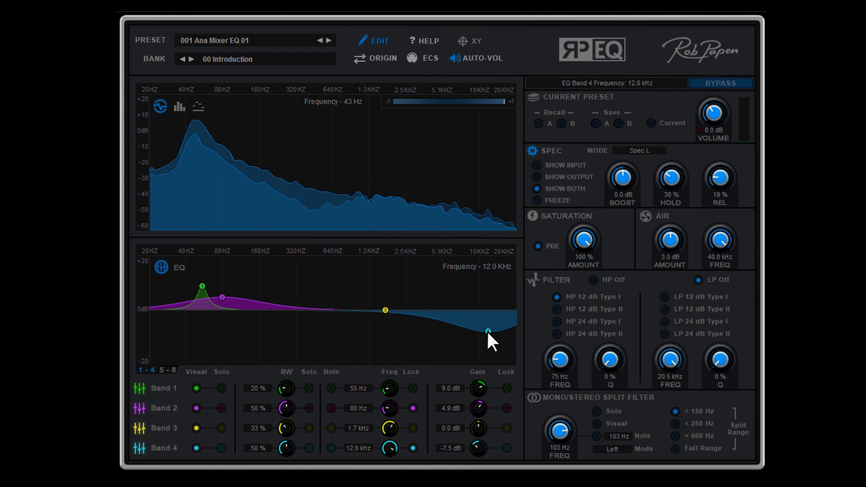
left_click_drag(489, 331, 488, 287)
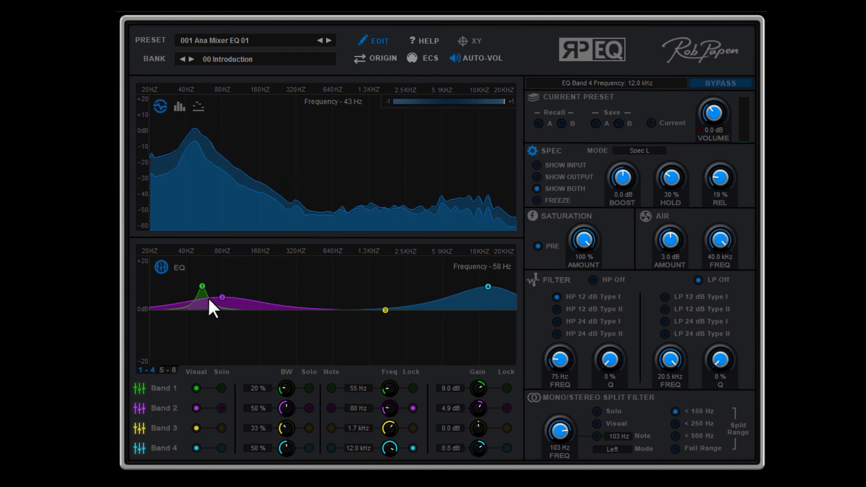
Step: Sweep band 2 down to -9.6 dB and back up to a 7.7 dB low boost
left_click_drag(221, 299, 221, 338)
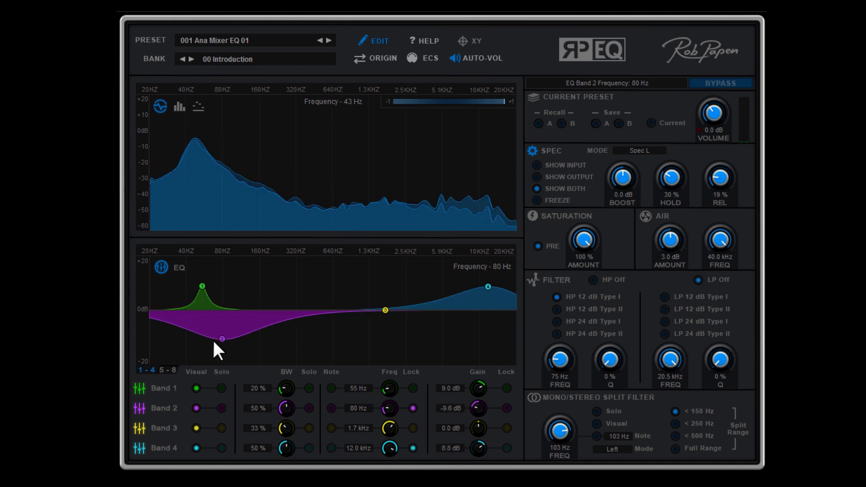
left_click_drag(220, 338, 221, 287)
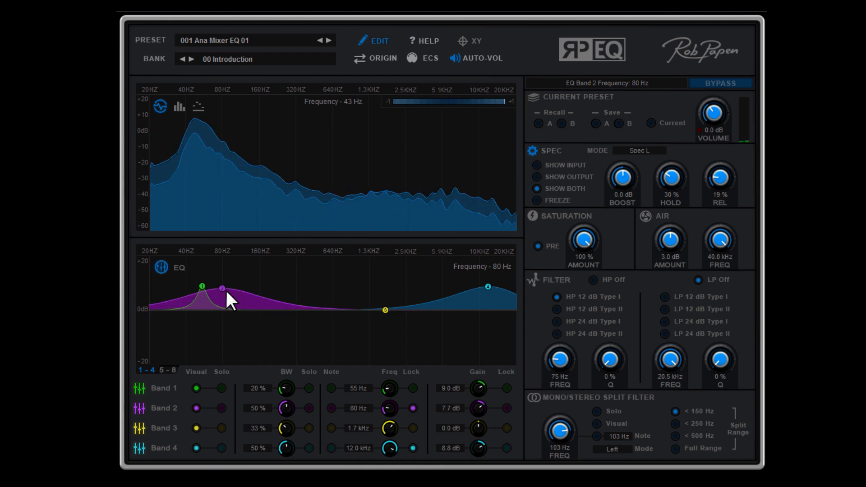
left_click_drag(487, 288, 486, 282)
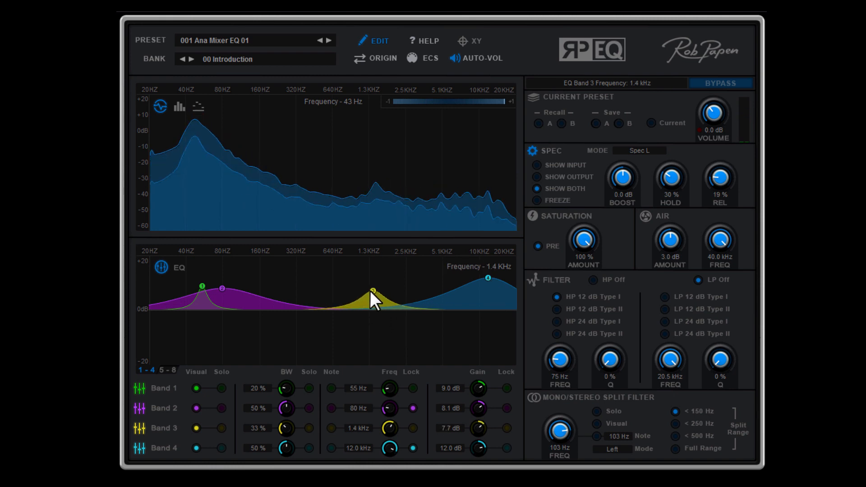
Step: Sweep band 3's peak from 3.3 kHz down to 307 Hz and settle it around 2 kHz
left_click_drag(372, 292, 429, 292)
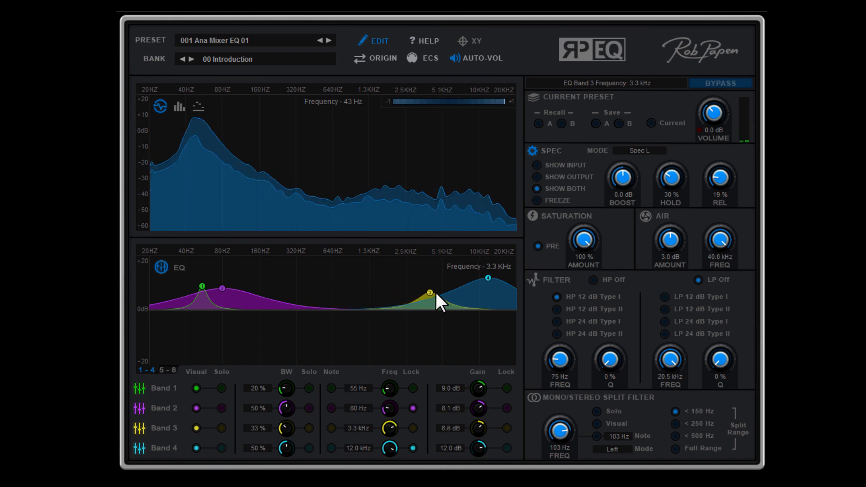
left_click_drag(430, 292, 303, 307)
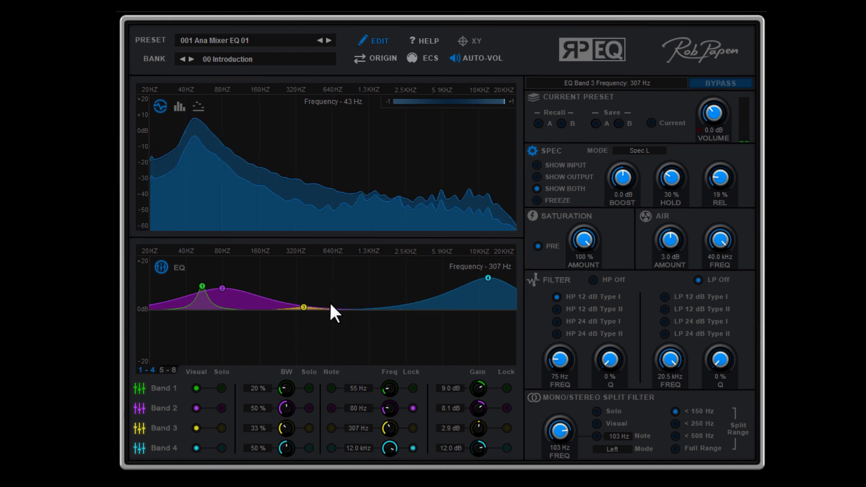
left_click_drag(303, 307, 400, 292)
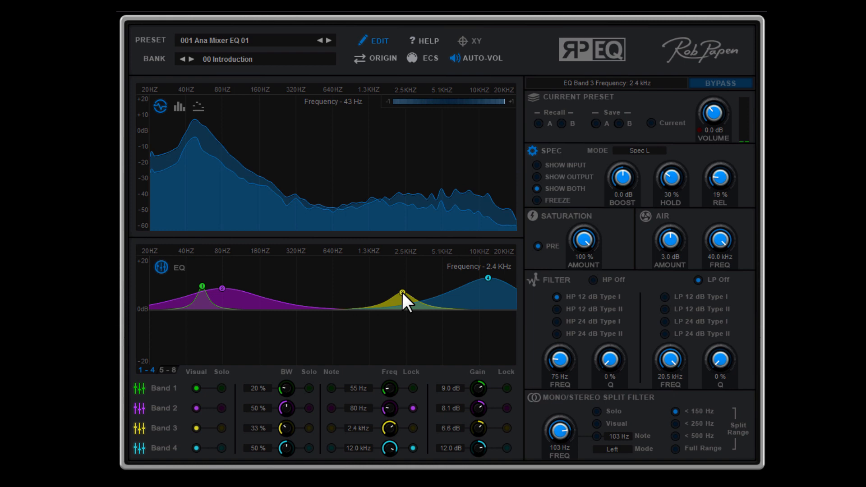
left_click_drag(402, 292, 393, 291)
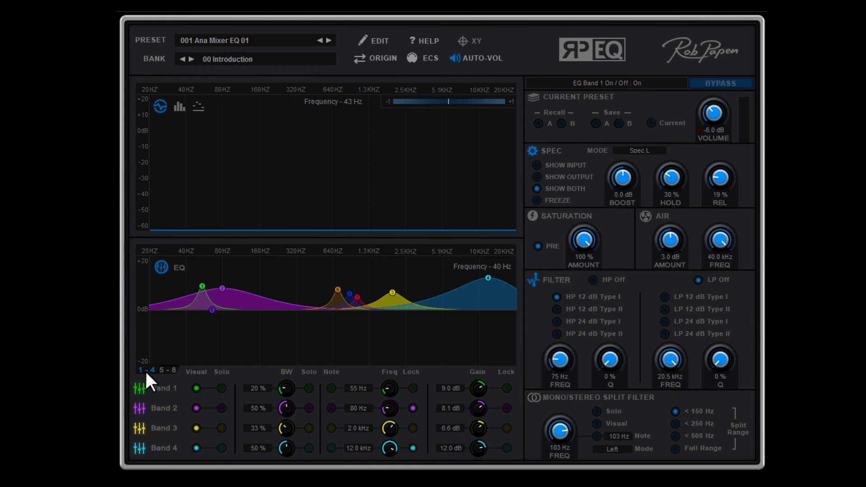
left_click(168, 369)
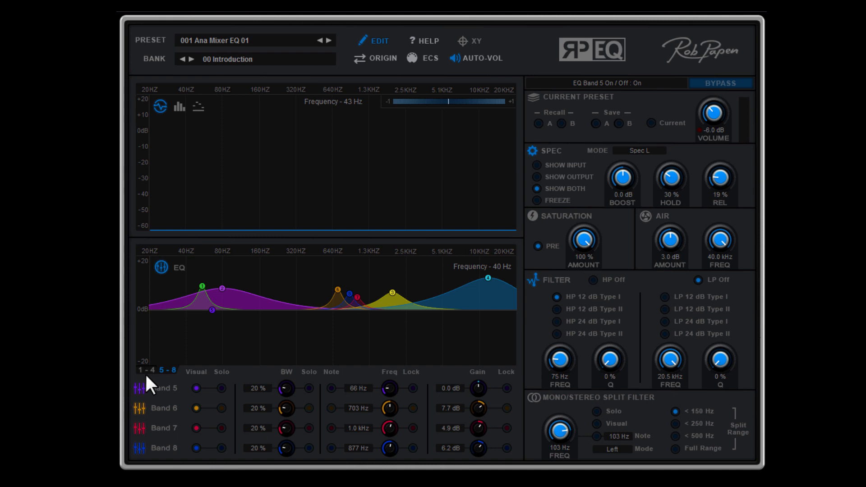
left_click(138, 370)
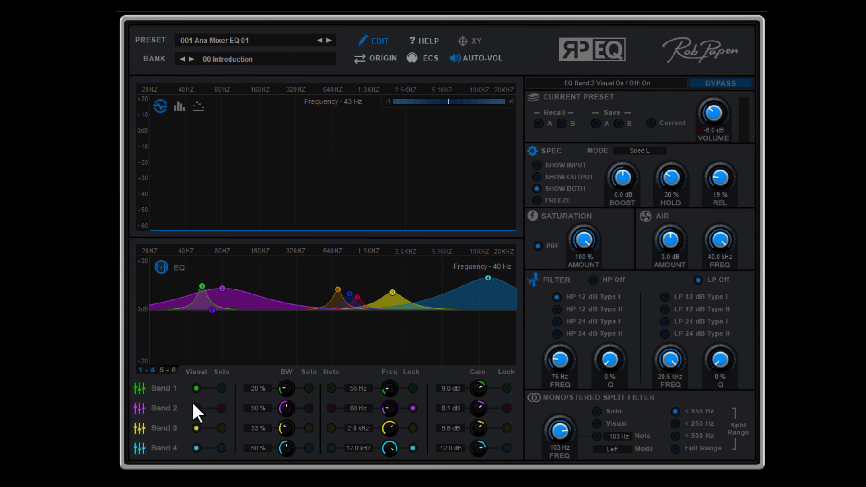
Step: Toggle band 2's Visual switch to hide its curve, then toggle band 2's Solo
left_click(196, 388)
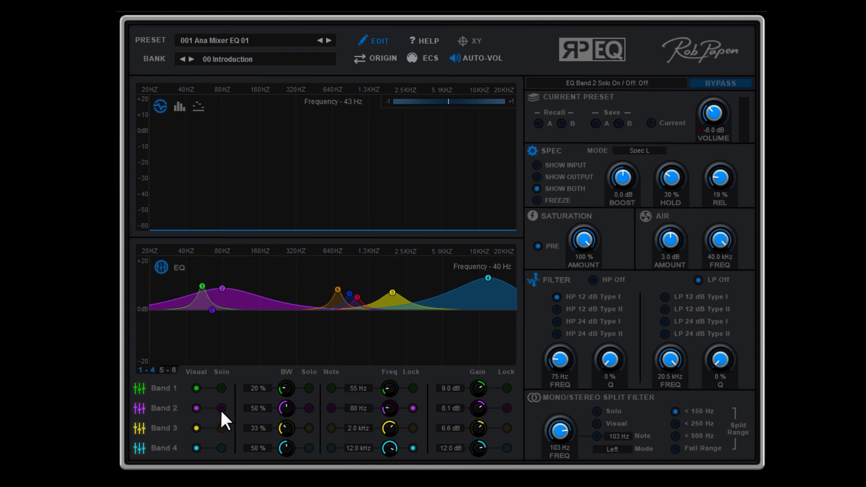
left_click(222, 408)
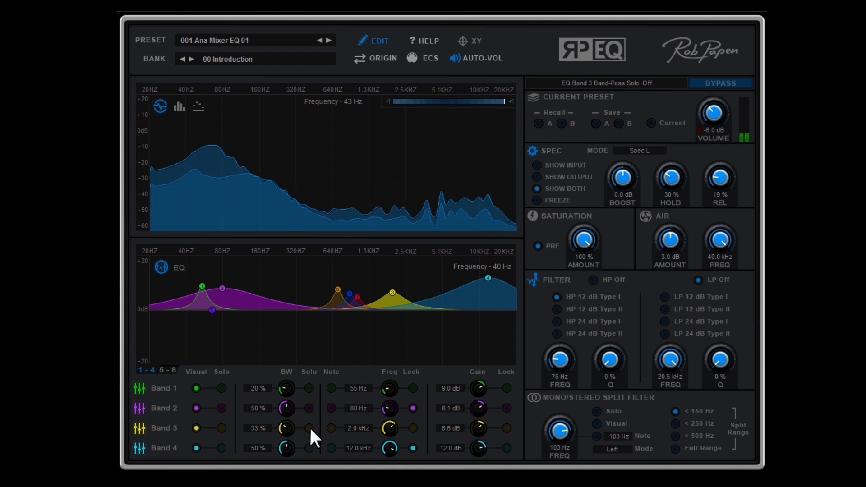
left_click(309, 428)
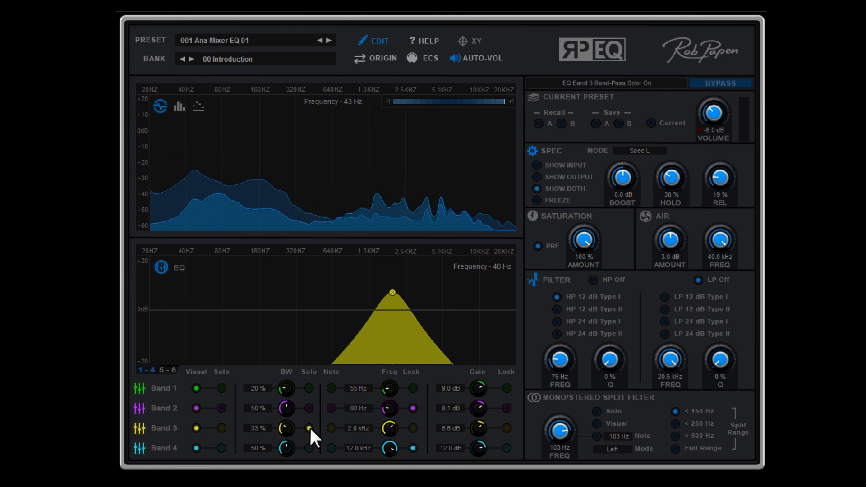
left_click(307, 427)
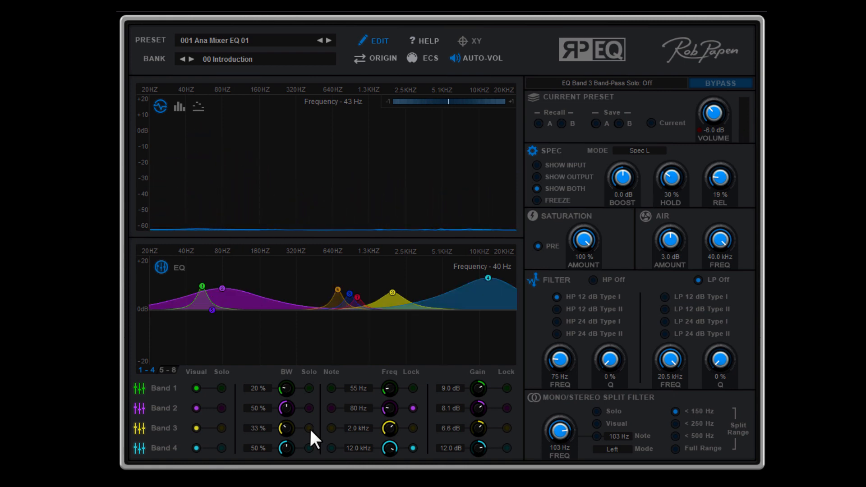
left_click(328, 40)
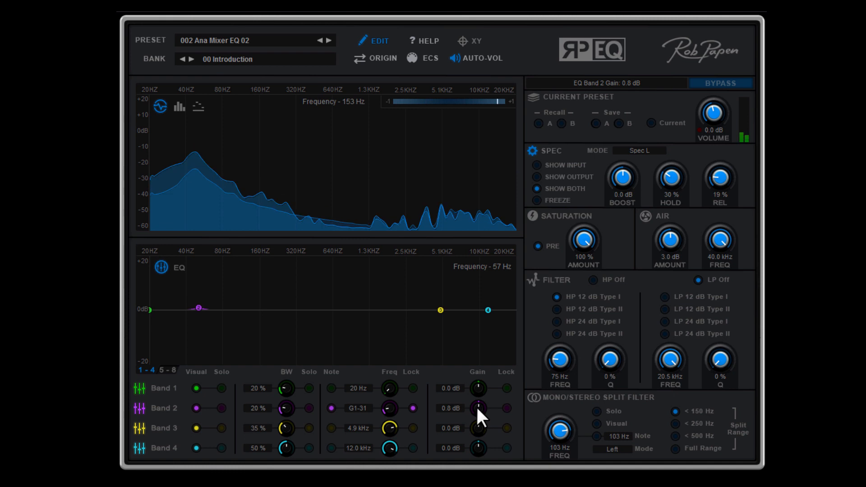
Step: Raise band 2's gain to 3.4 dB and then to a 4.4 dB boost around 57 Hz
left_click_drag(476, 412, 477, 398)
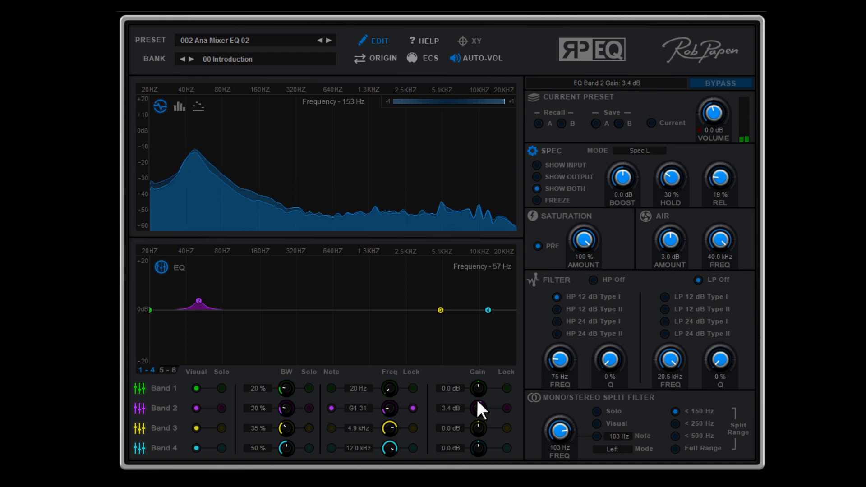
left_click_drag(477, 408, 478, 403)
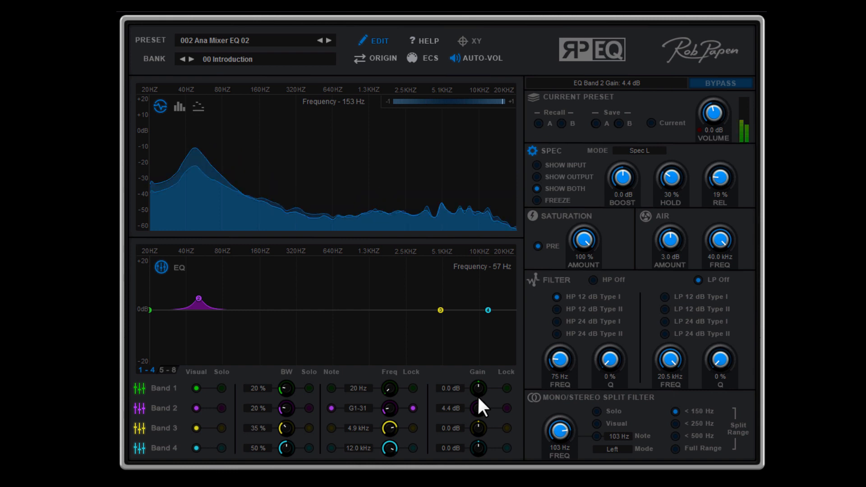
Step: Cut band 2's gain to -3.6 dB, then return it to 0 dB
left_click_drag(477, 408, 477, 425)
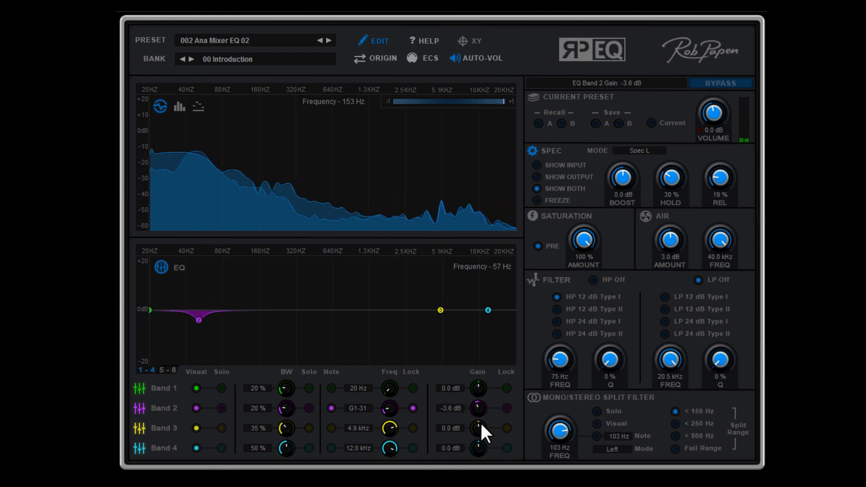
left_click_drag(476, 408, 477, 411)
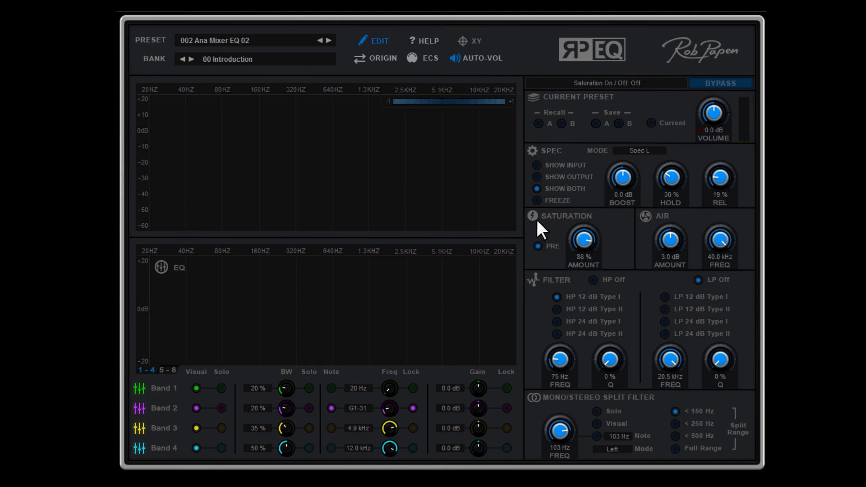
Step: Switch saturation on and toggle PRE to try it after the EQ, ending before the EQ
left_click(532, 215)
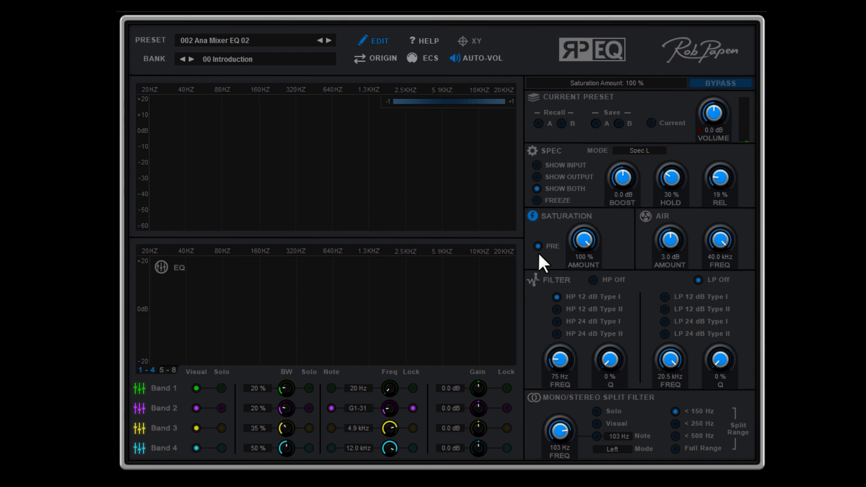
left_click(537, 247)
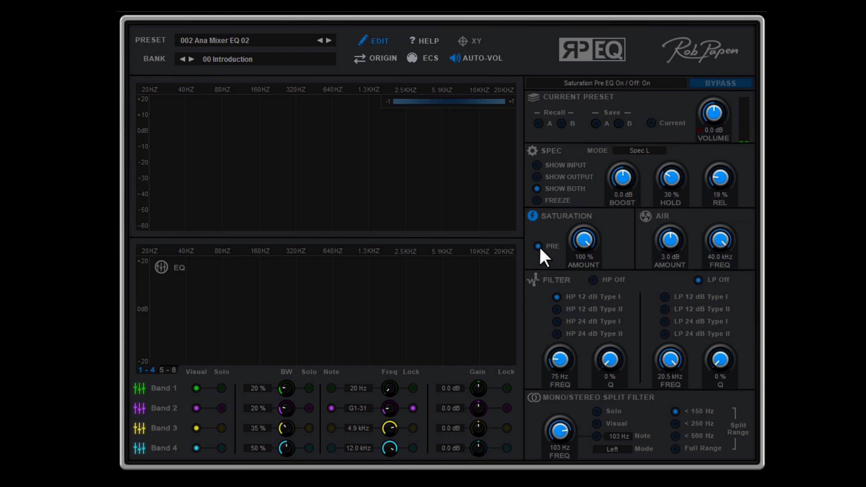
left_click(535, 246)
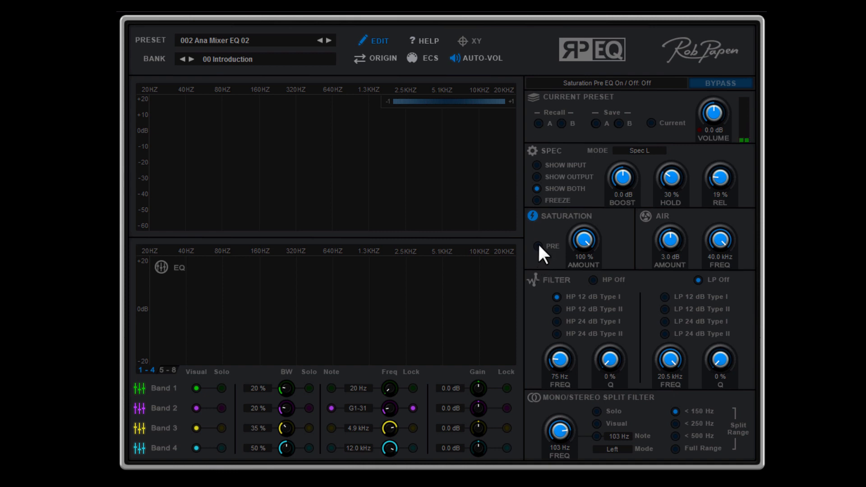
left_click(537, 245)
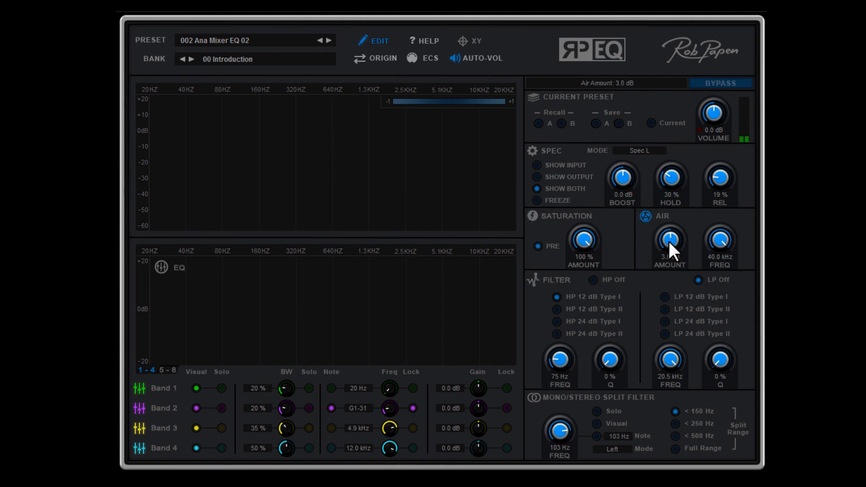
Step: Adjust the Air amount through 4.6 and 3.2 dB to 6.0 dB, with Air frequency at 38.2 kHz
left_click_drag(668, 243, 668, 231)
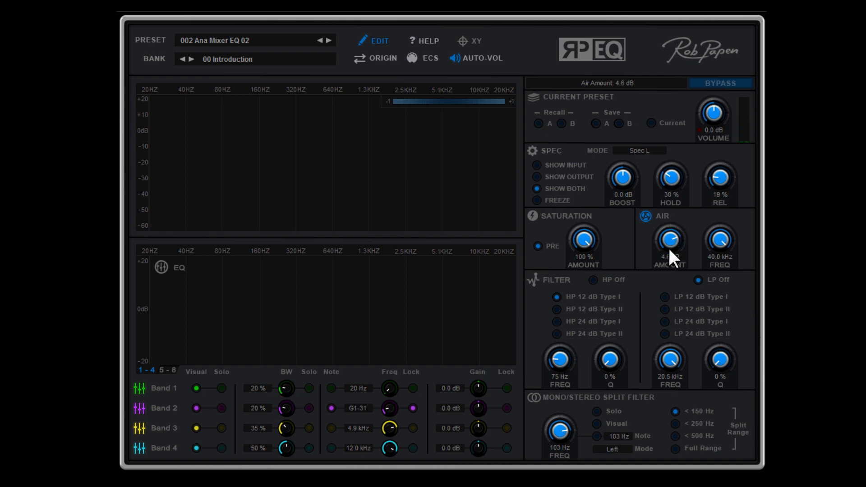
left_click_drag(669, 242, 674, 232)
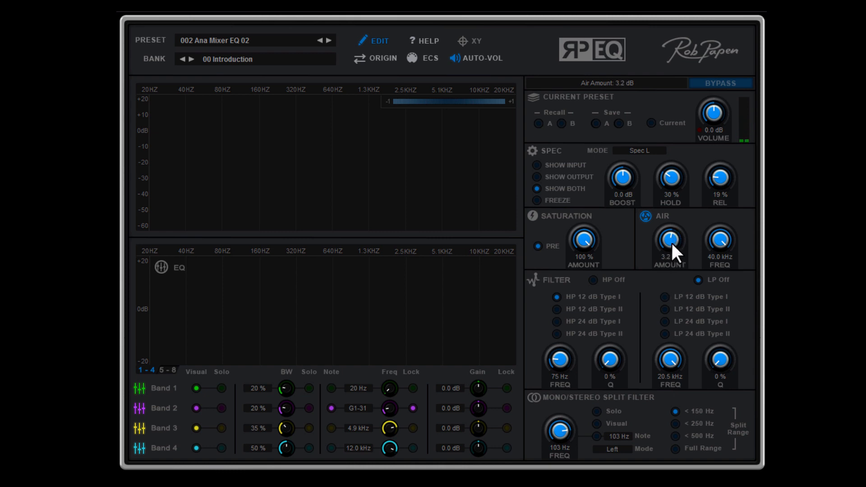
mouse_move(653, 252)
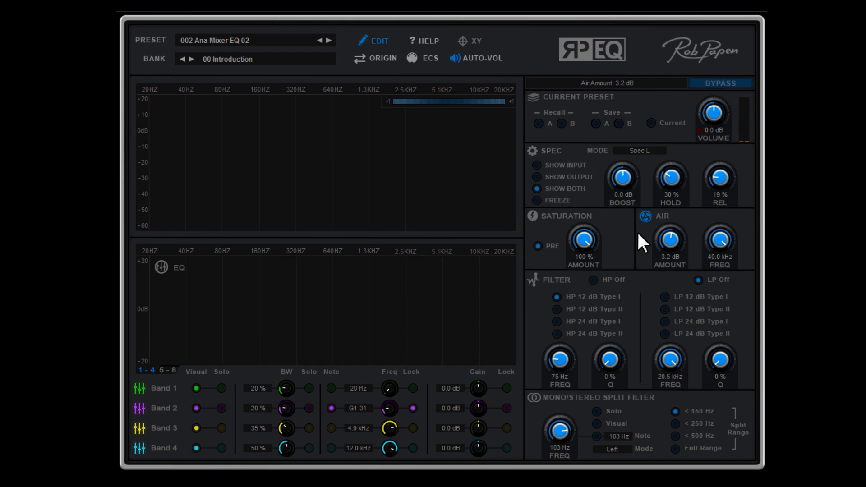
mouse_move(648, 245)
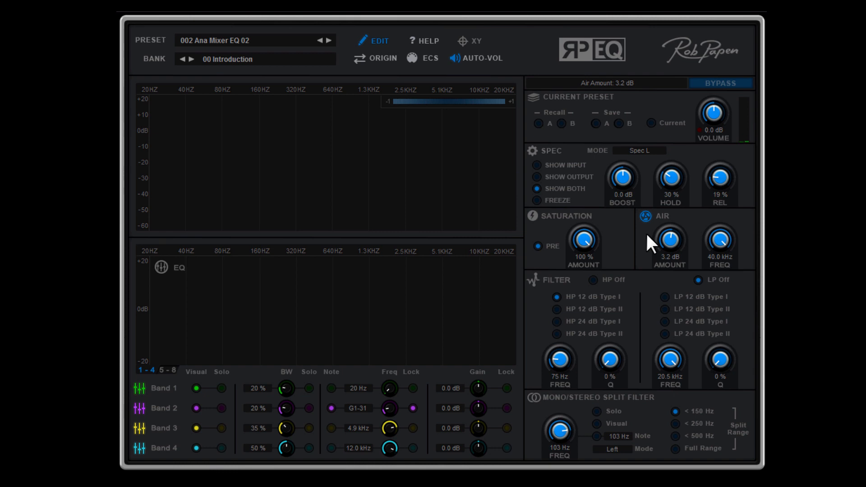
mouse_move(650, 241)
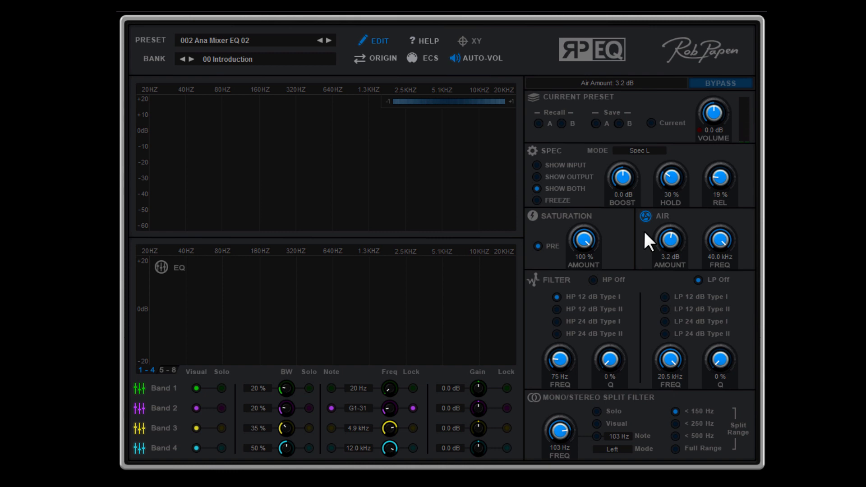
left_click_drag(720, 240, 720, 254)
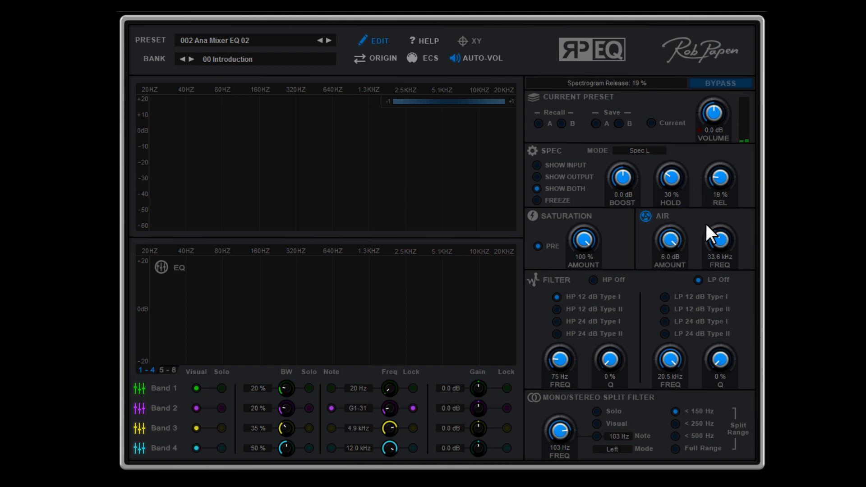
left_click_drag(719, 240, 723, 232)
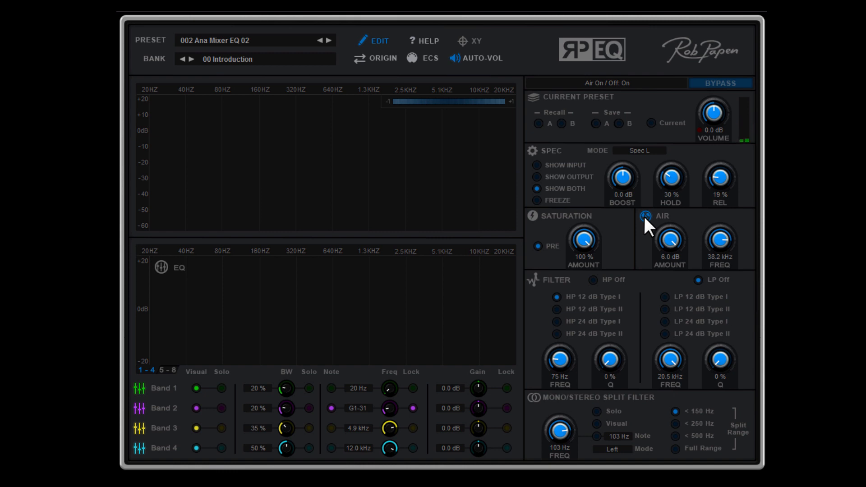
left_click(647, 216)
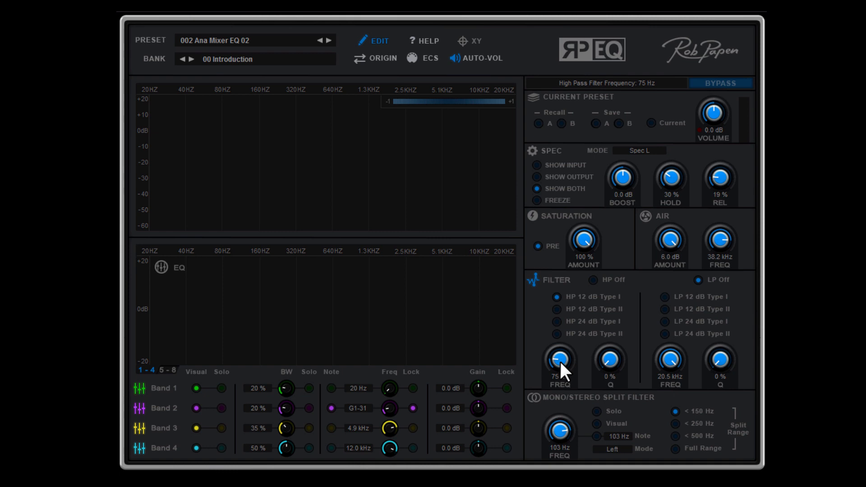
mouse_move(571, 381)
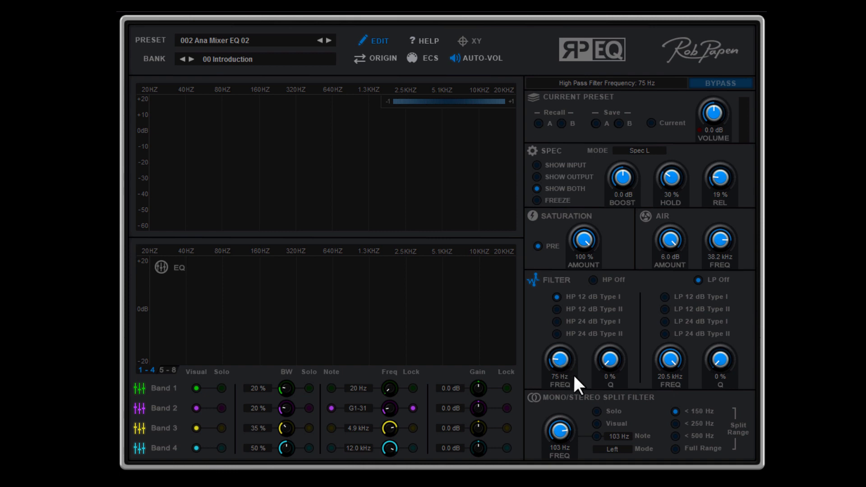
mouse_move(575, 387)
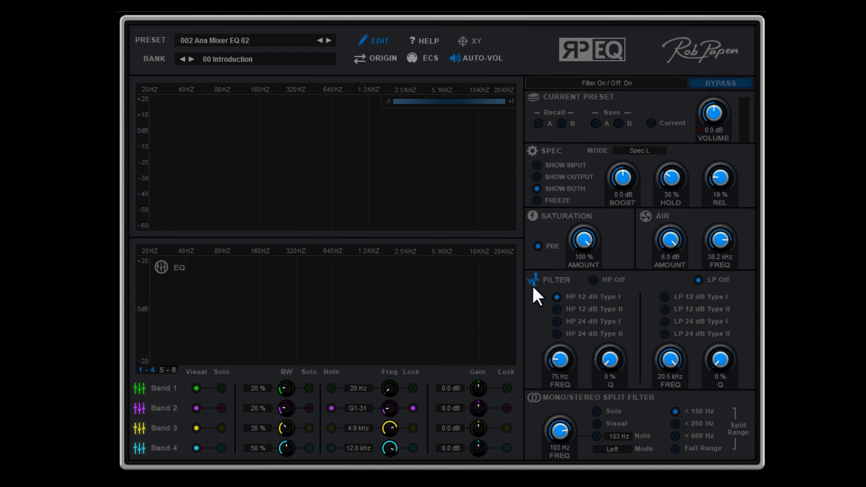
left_click(532, 280)
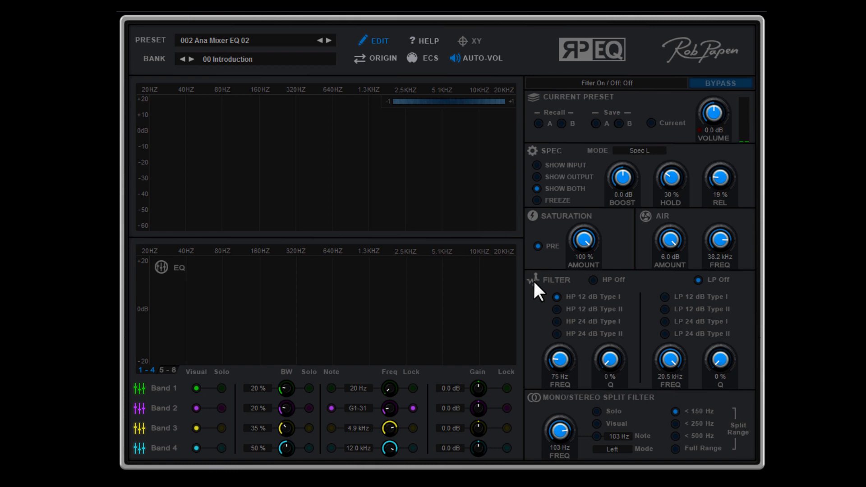
left_click(534, 279)
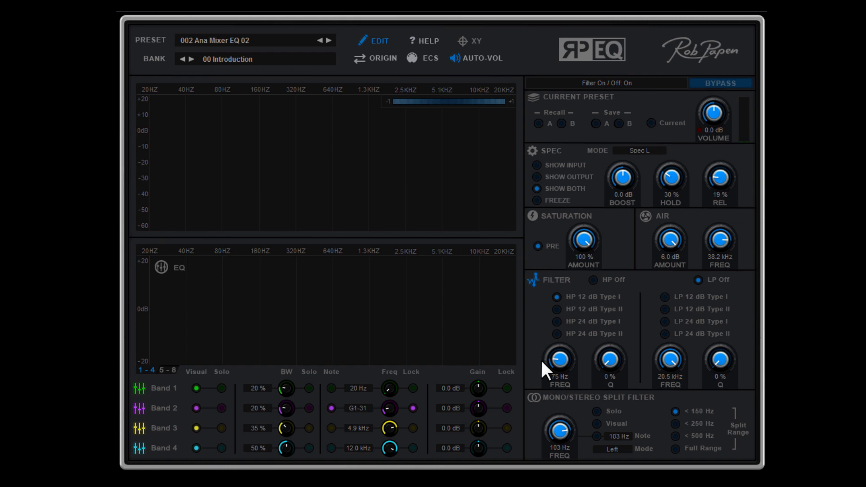
mouse_move(546, 369)
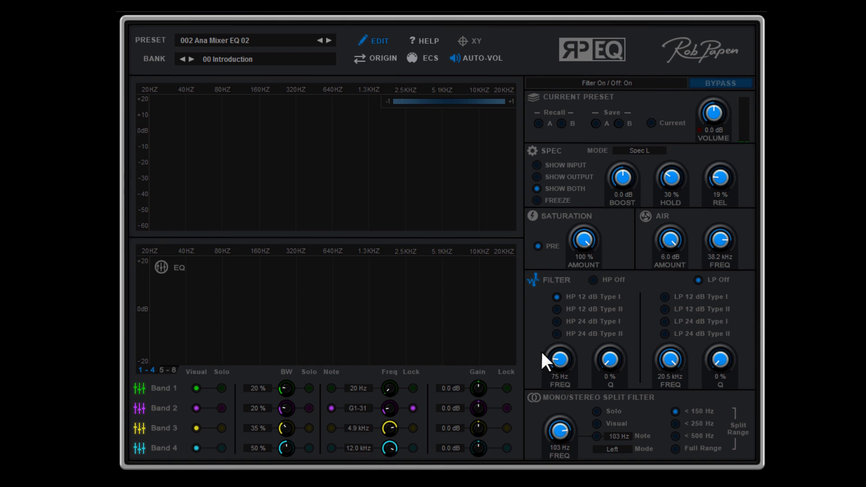
mouse_move(600, 312)
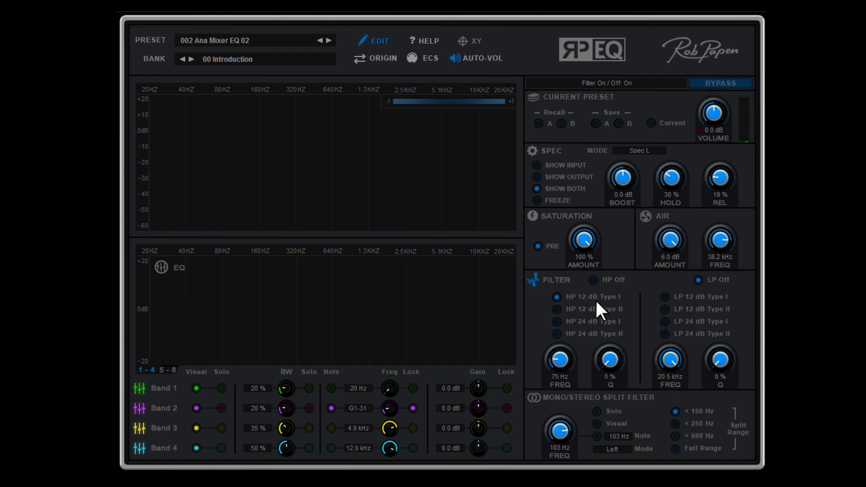
mouse_move(562, 331)
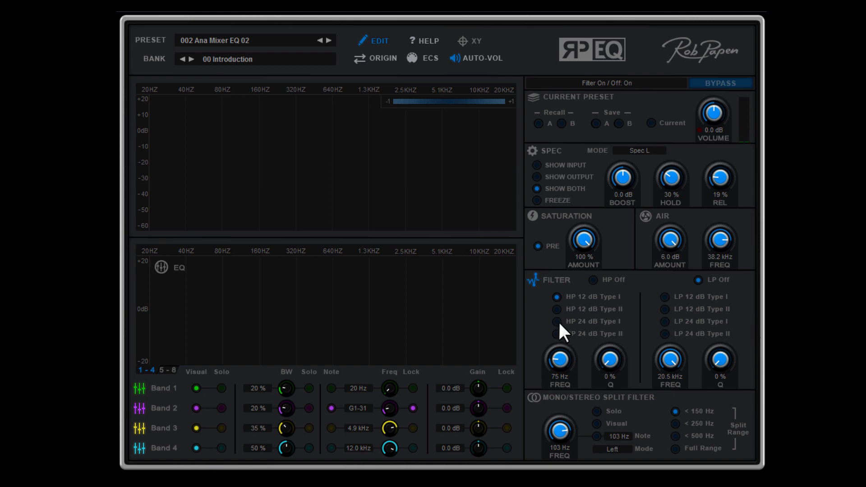
Step: Try the 24 dB high-pass, settle on 12 dB Type I at 130 Hz with 77% Q, add a 12 dB low-pass at 4.0 kHz
left_click_drag(559, 364, 559, 342)
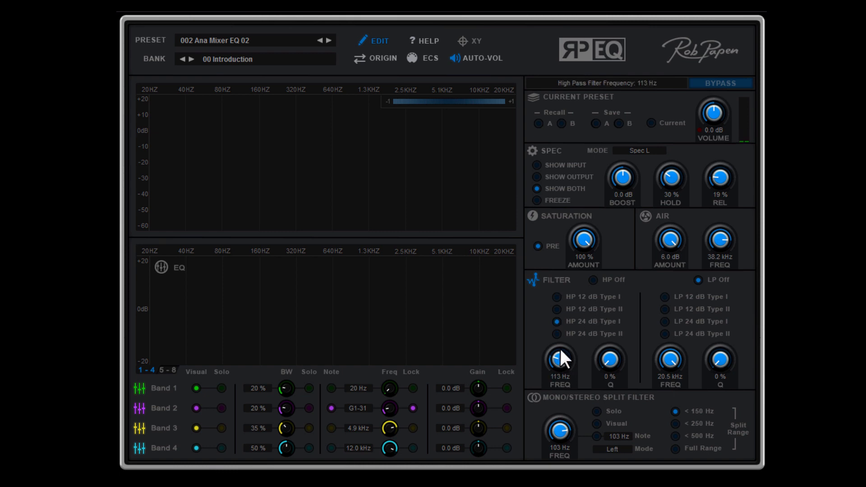
left_click_drag(558, 365, 567, 320)
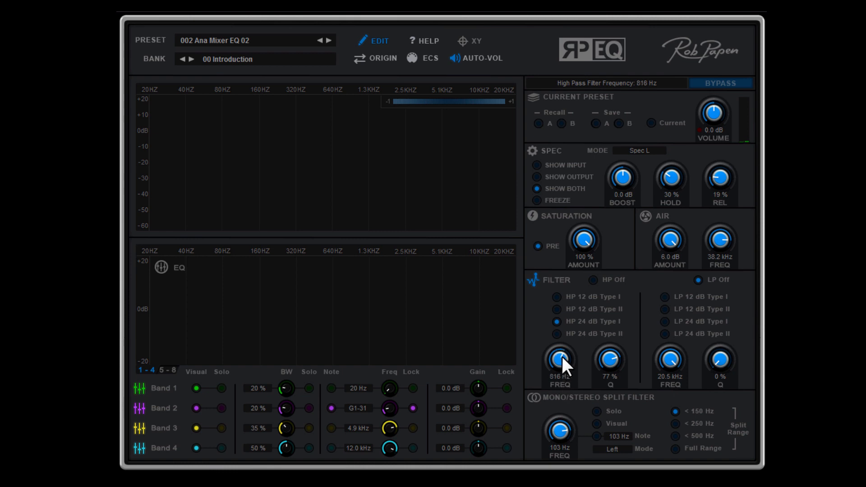
left_click_drag(559, 358, 559, 343)
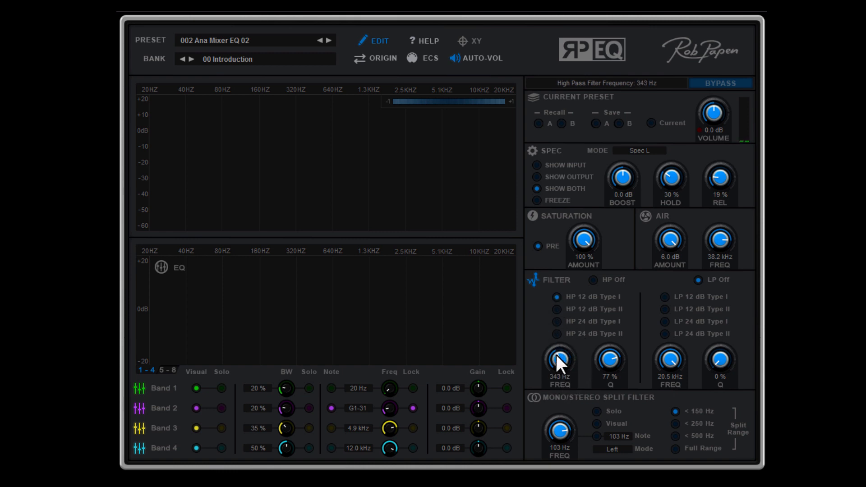
left_click_drag(559, 359, 563, 348)
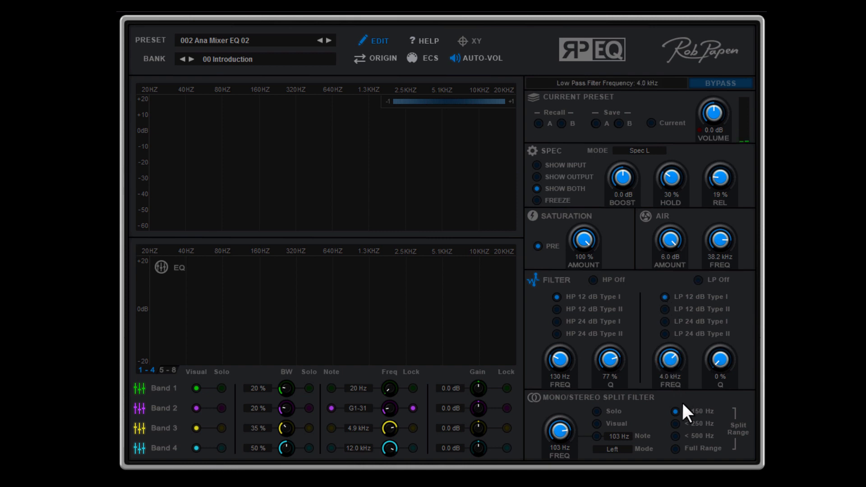
Step: Sweep the filter cutoffs during playback, ending with high-pass at 260 Hz and low-pass at 6.5 kHz, 72% Q
left_click_drag(719, 360, 718, 354)
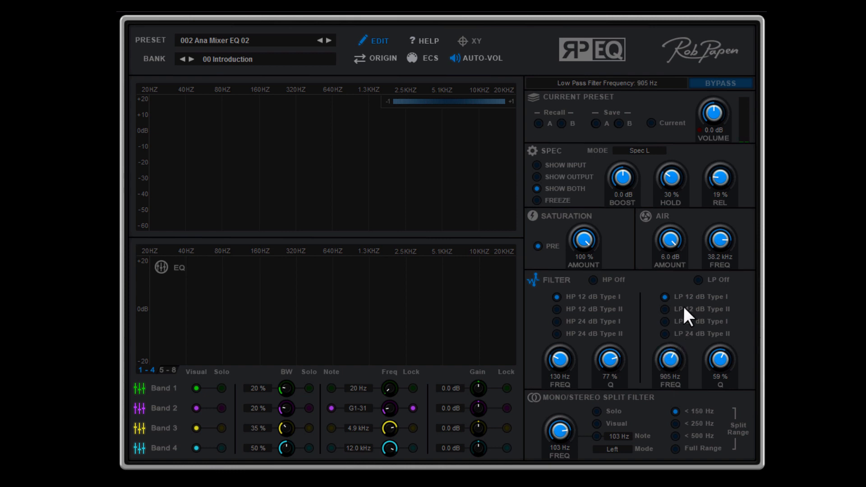
left_click_drag(669, 361, 669, 336)
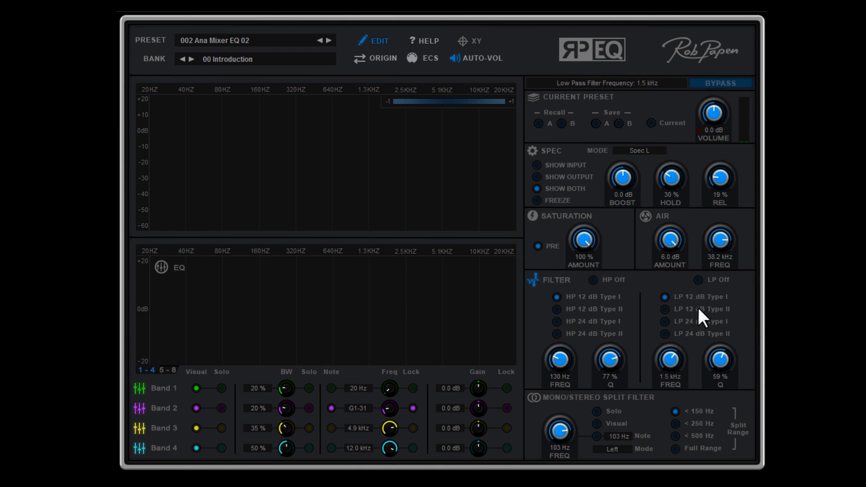
left_click_drag(668, 358, 668, 375)
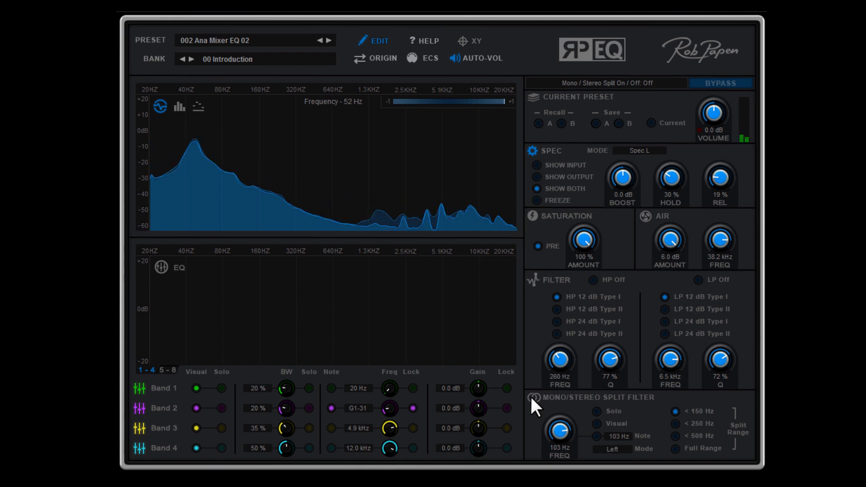
Step: Switch on the mono/stereo split filter with Solo and Visual display enabled
left_click(533, 398)
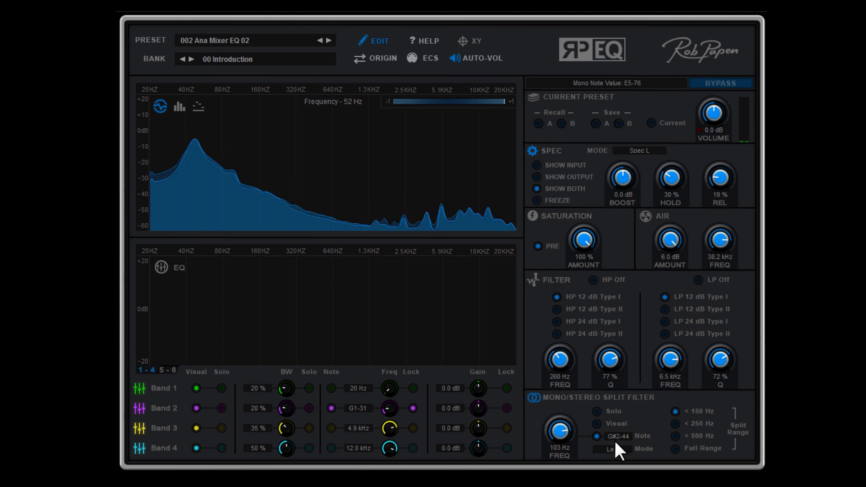
left_click(596, 411)
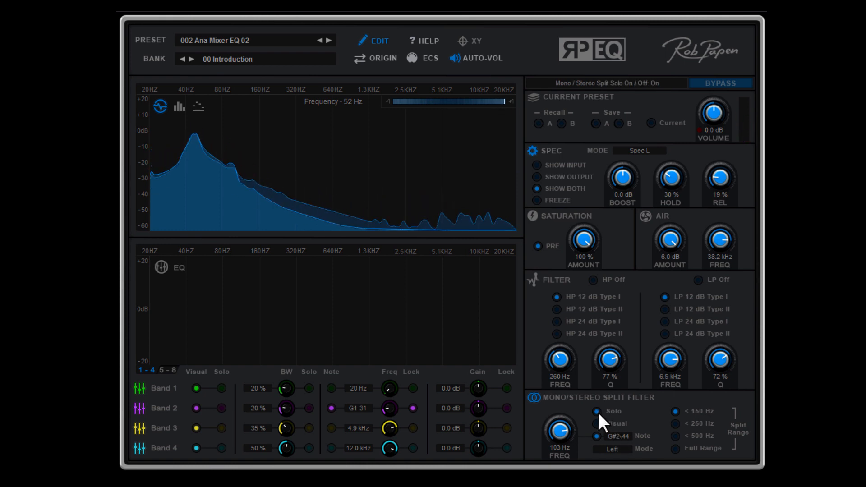
left_click(596, 424)
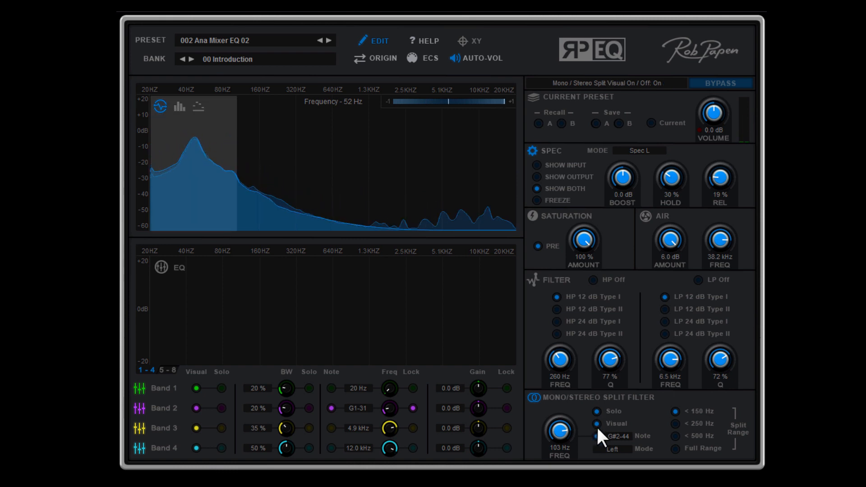
left_click(597, 412)
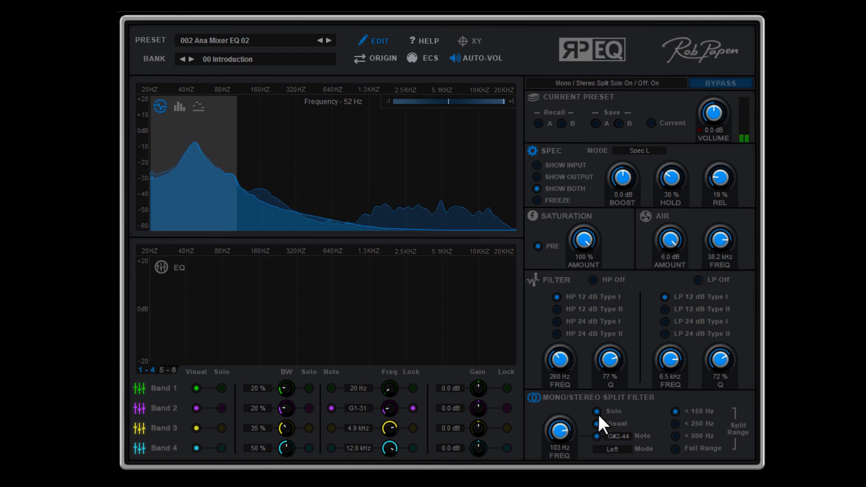
left_click(597, 412)
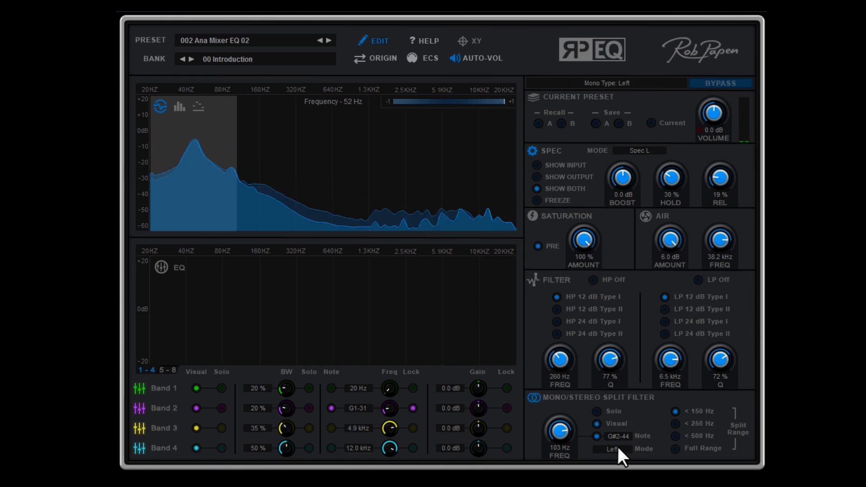
Step: Choose the channel side for the split from the Mode dropdown
left_click(612, 448)
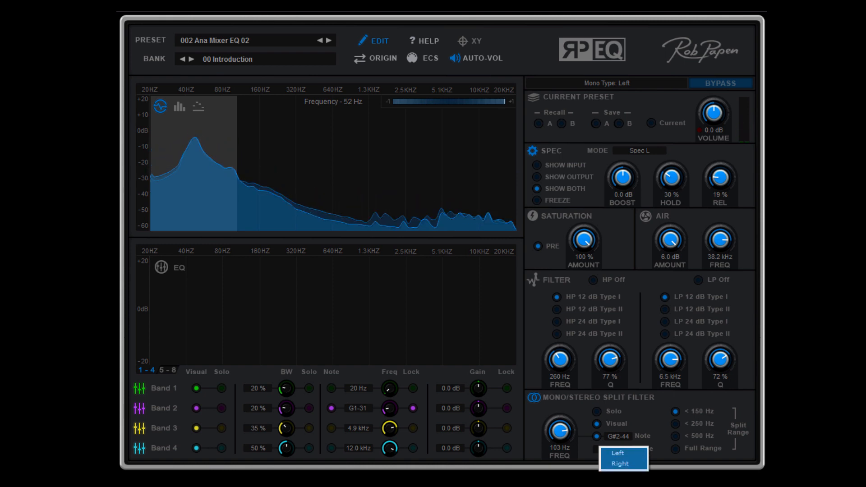
left_click(617, 452)
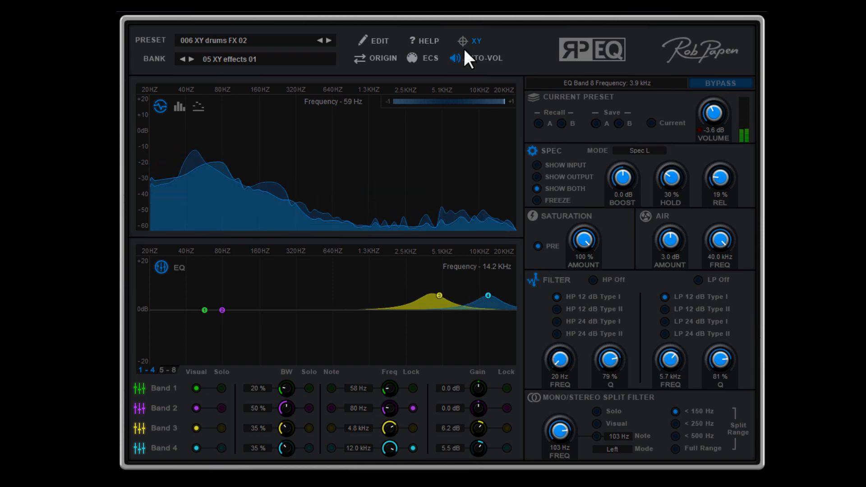
left_click(476, 41)
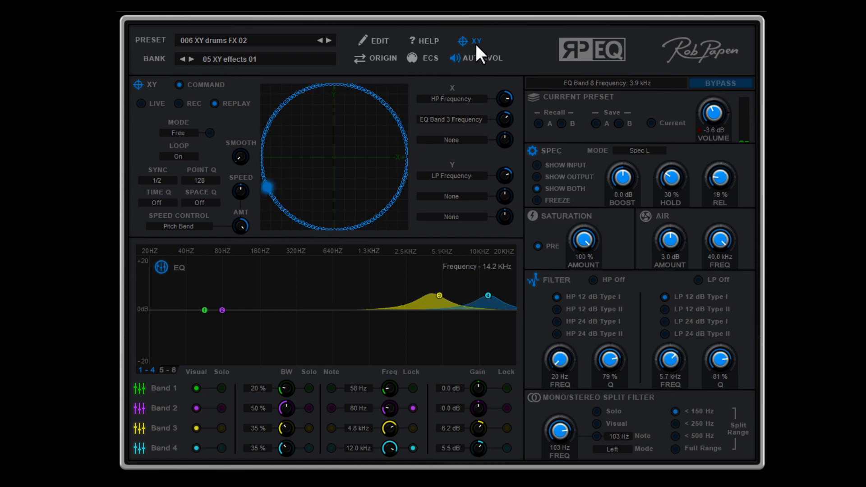
left_click(473, 40)
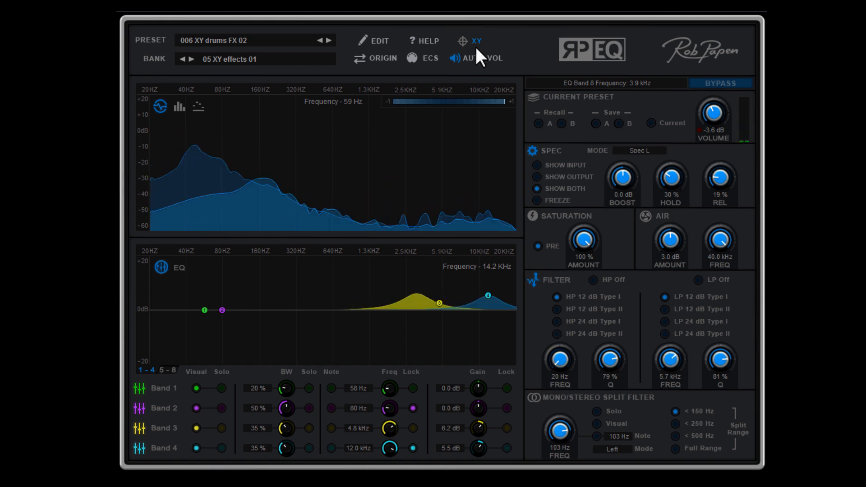
Step: Bring the XY pad panel back up for live control
left_click(473, 41)
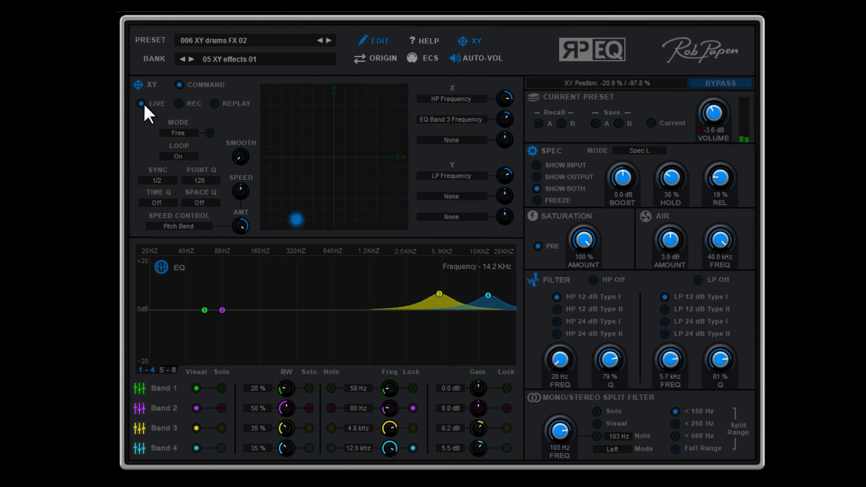
Step: Sweep the high-pass and low-pass frequencies by moving the XY point around in Live mode
left_click_drag(296, 219, 281, 146)
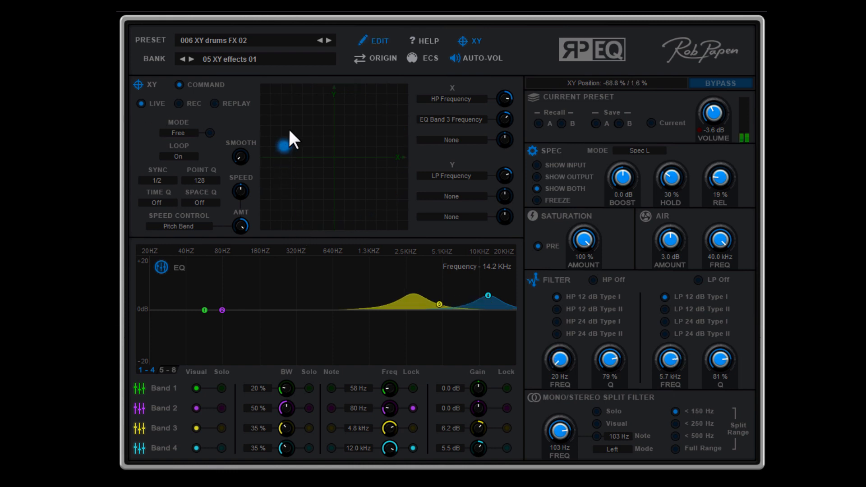
left_click_drag(282, 146, 297, 187)
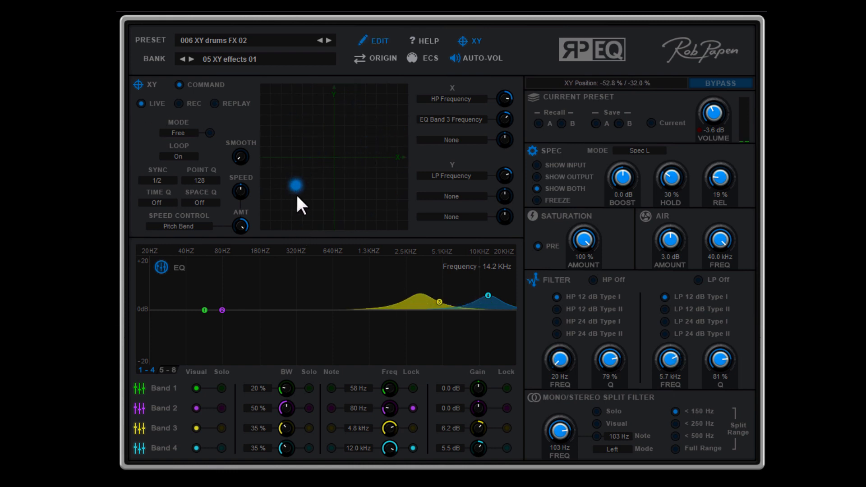
left_click_drag(296, 186, 358, 113)
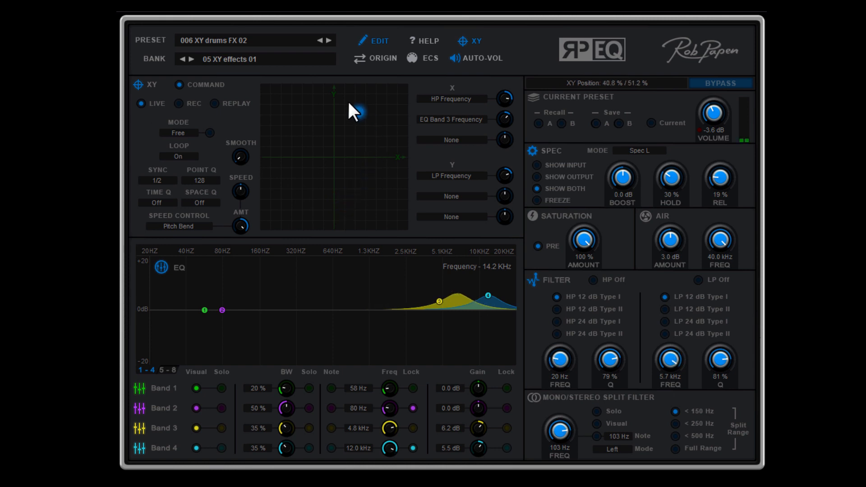
left_click_drag(360, 114, 319, 191)
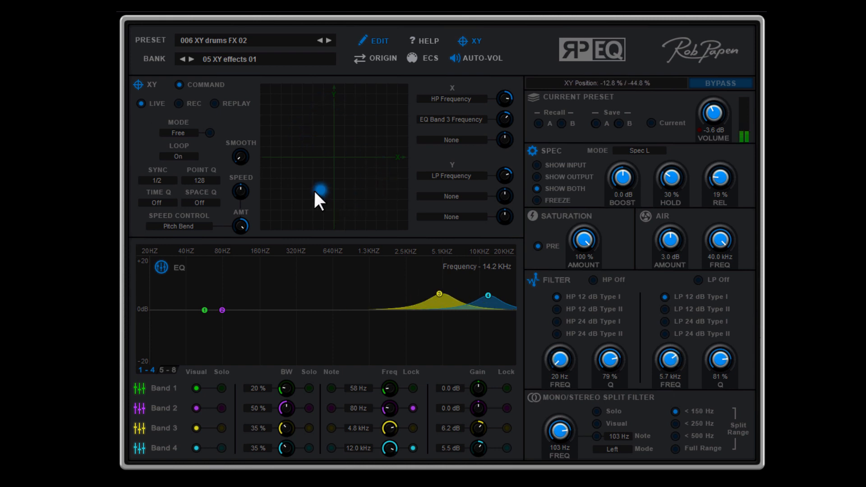
left_click_drag(318, 190, 346, 209)
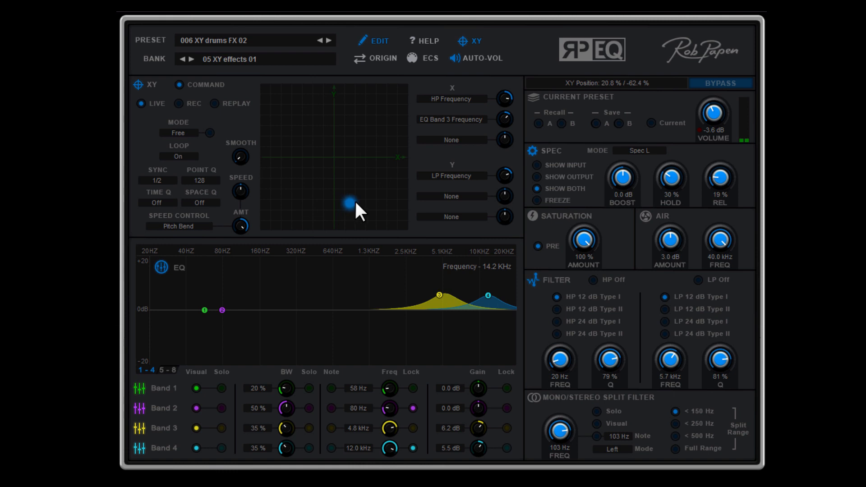
left_click_drag(346, 203, 315, 138)
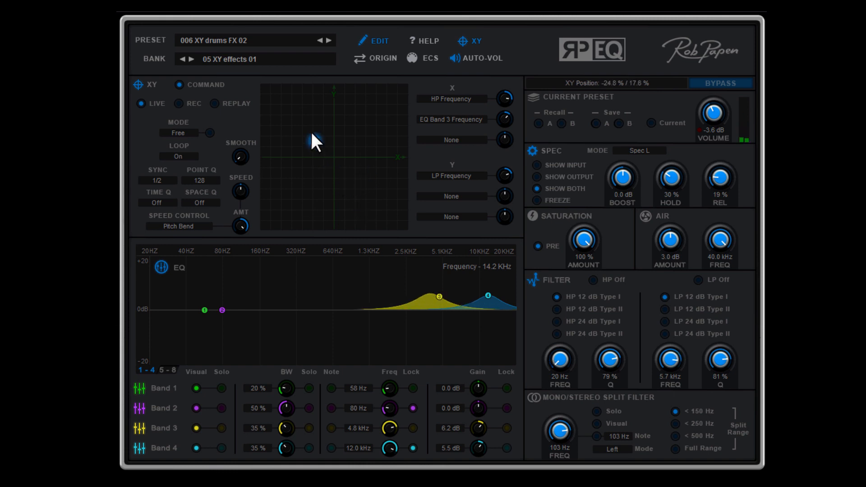
left_click_drag(313, 139, 328, 211)
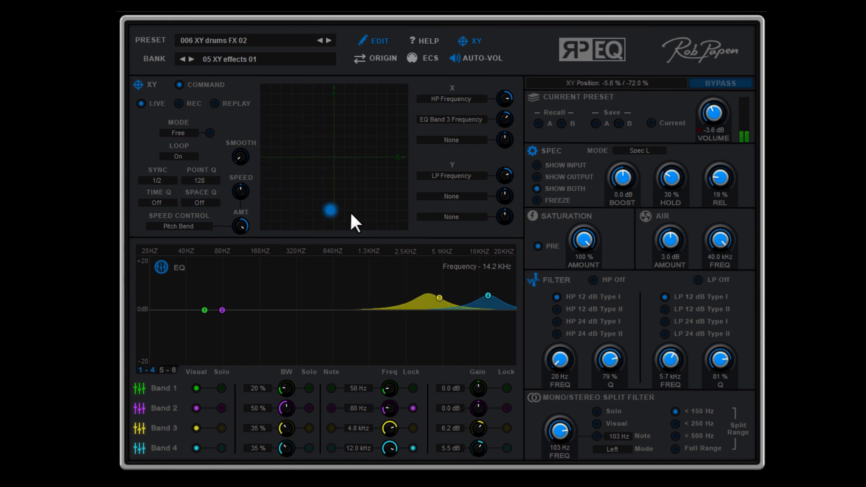
left_click_drag(327, 211, 301, 130)
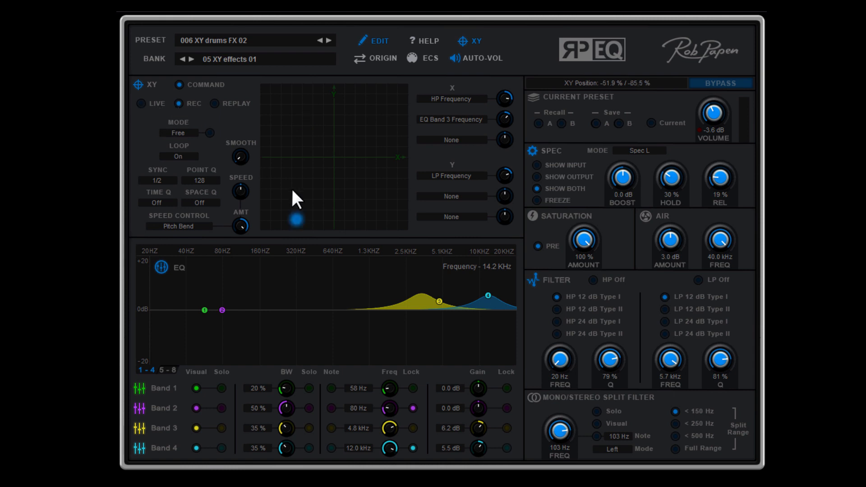
Step: Record a movement path on the XY pad with REC enabled
left_click_drag(297, 220, 297, 203)
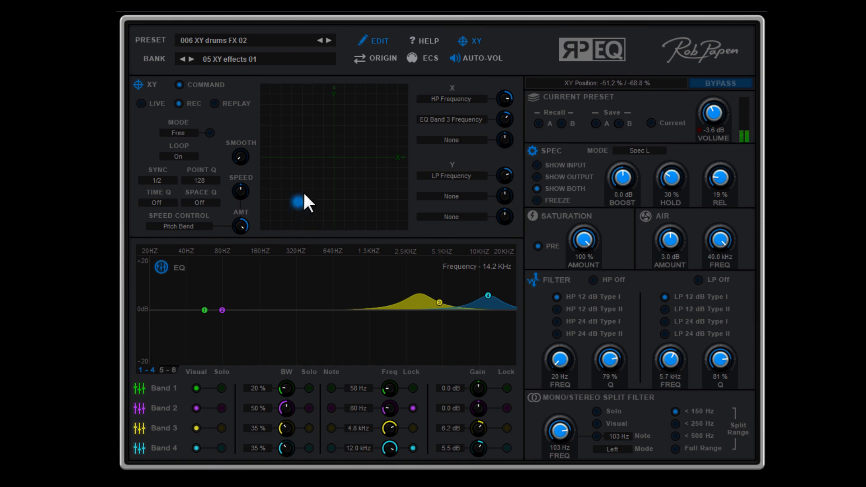
left_click_drag(296, 202, 369, 130)
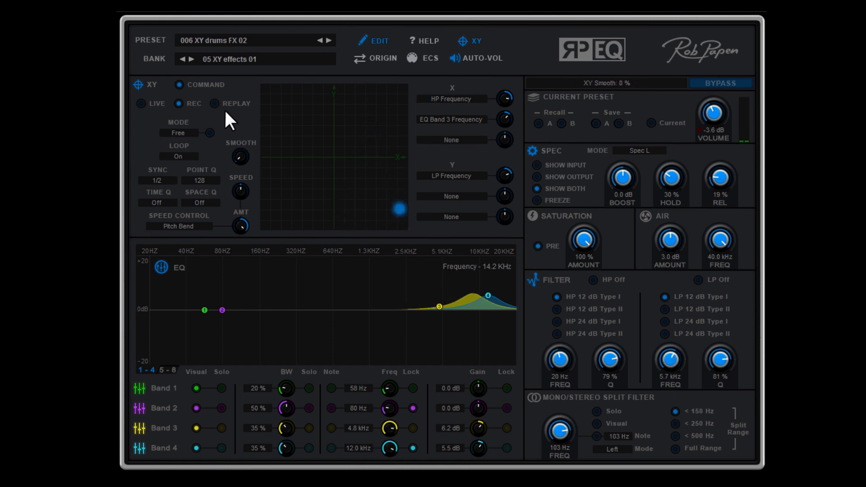
Step: Replay the recorded XY movement and reshape it into a circle via the XY Menu
left_click(215, 103)
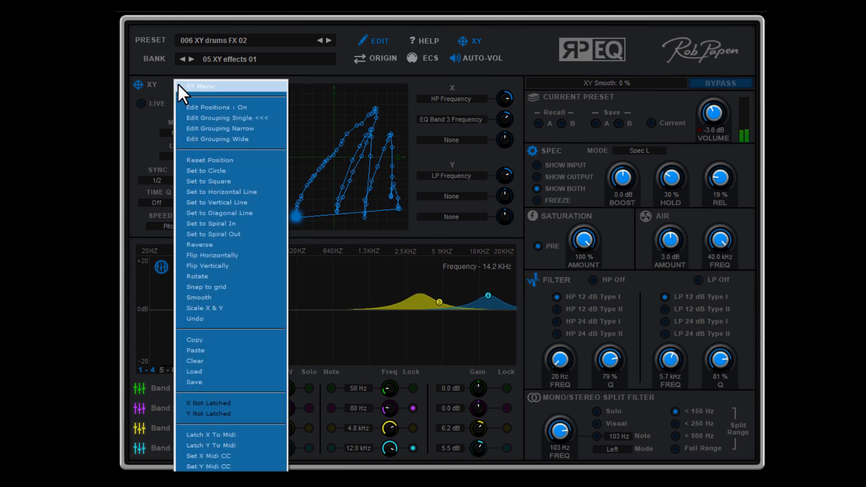
mouse_move(275, 117)
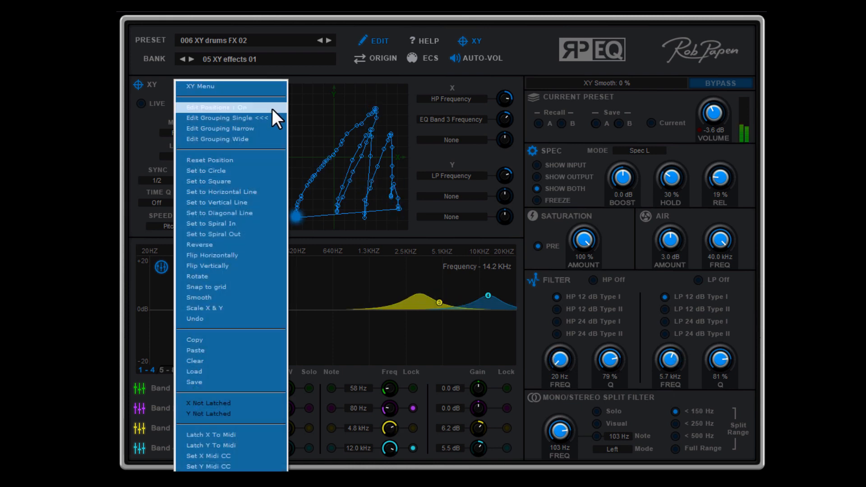
left_click(216, 106)
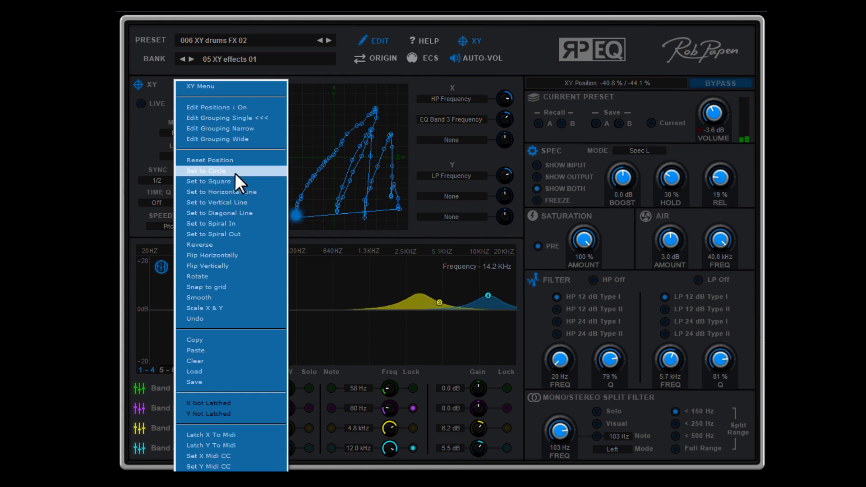
left_click(205, 170)
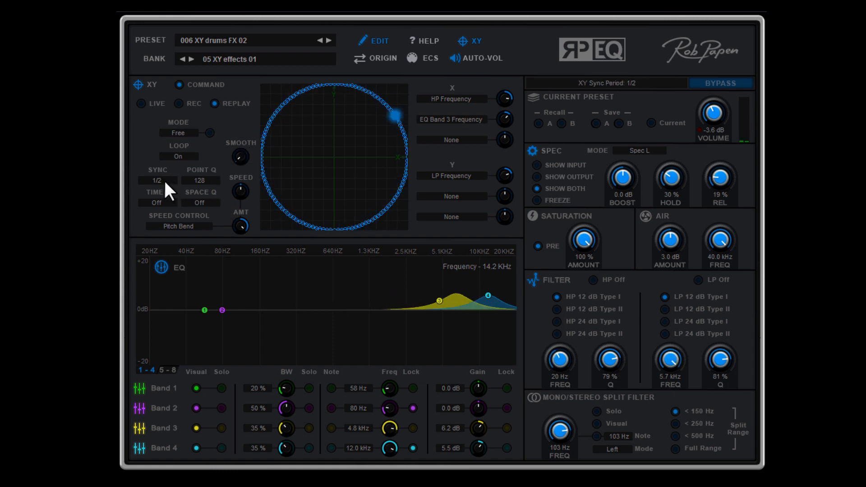
left_click(157, 181)
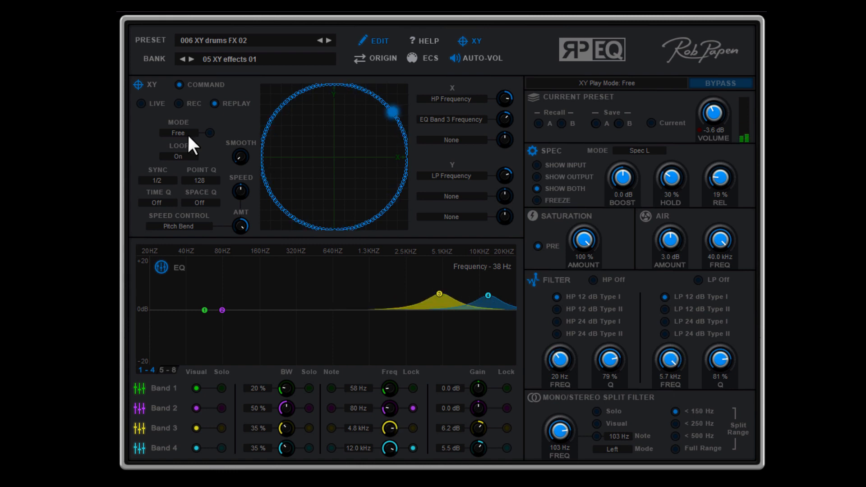
Step: Try Note mode, then set XY playback to Button mode with Loop on
left_click(177, 132)
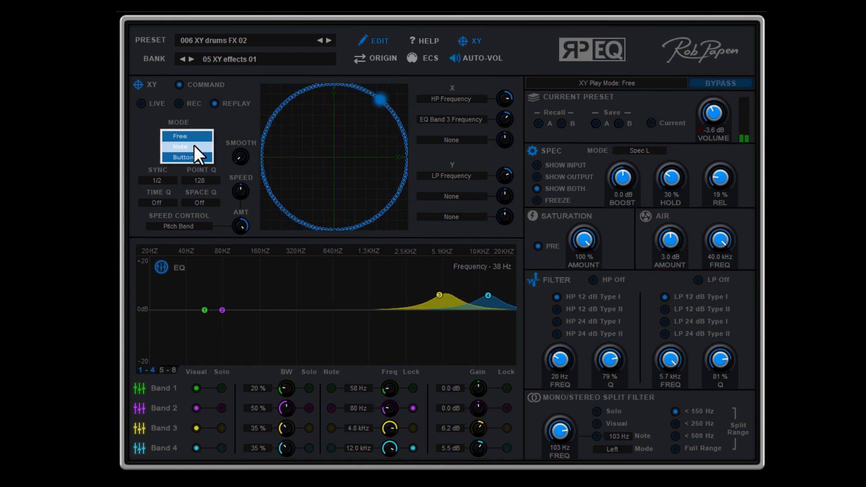
left_click(180, 146)
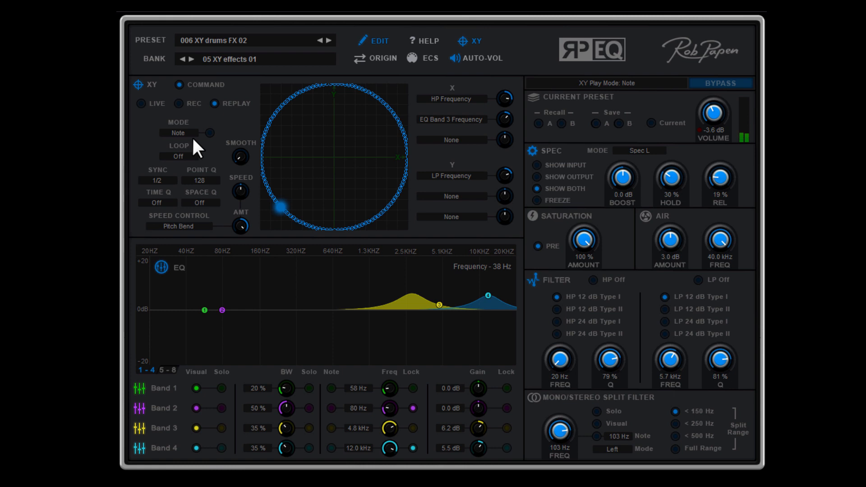
left_click(178, 132)
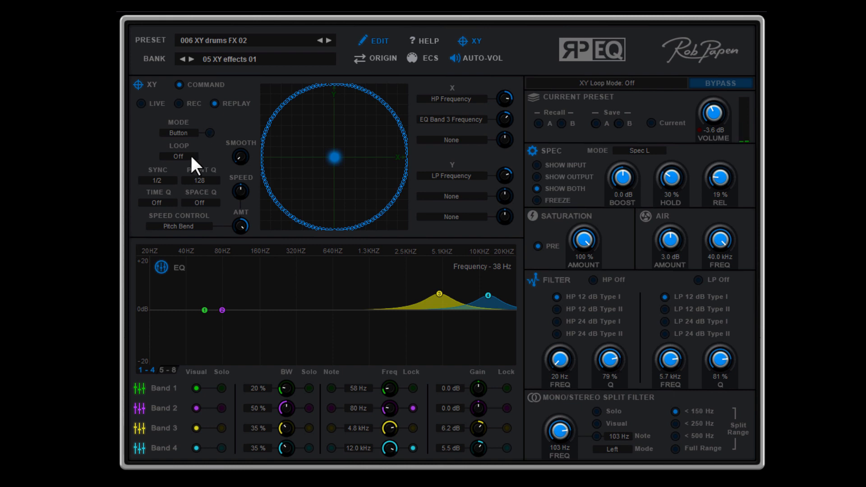
left_click(178, 156)
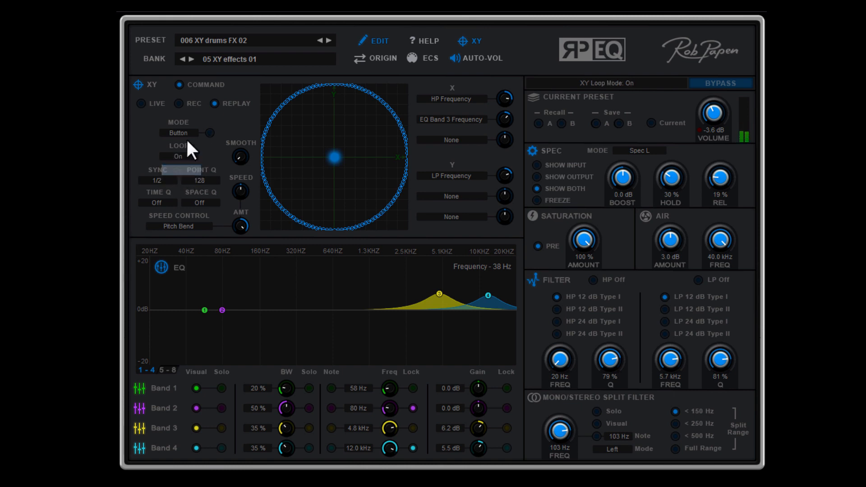
left_click(178, 133)
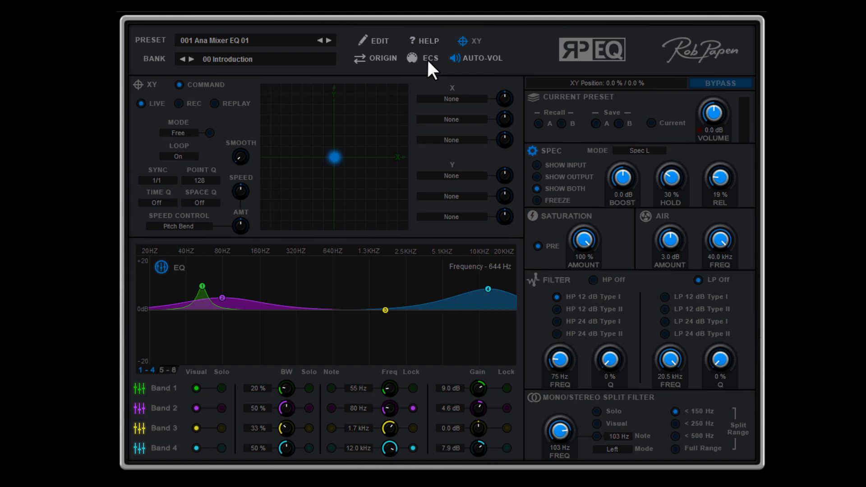
Step: Load preset 001 Ana Mixer EQ 01 from the Introduction bank
left_click(430, 58)
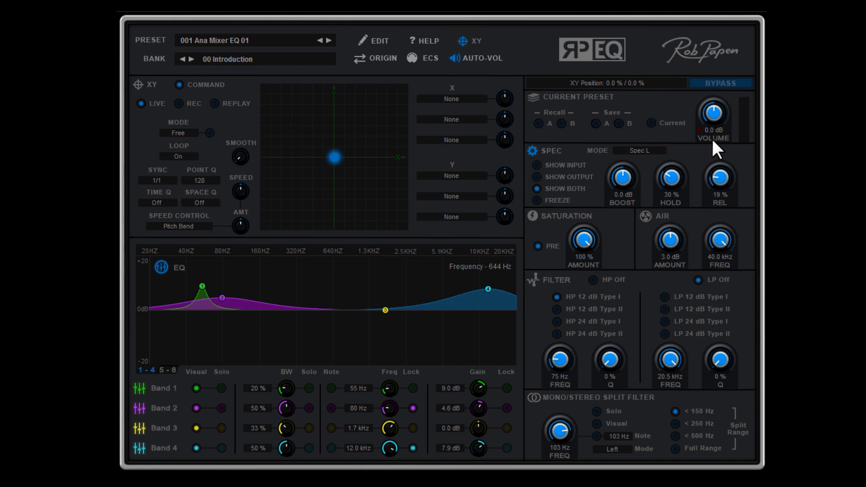
mouse_move(716, 149)
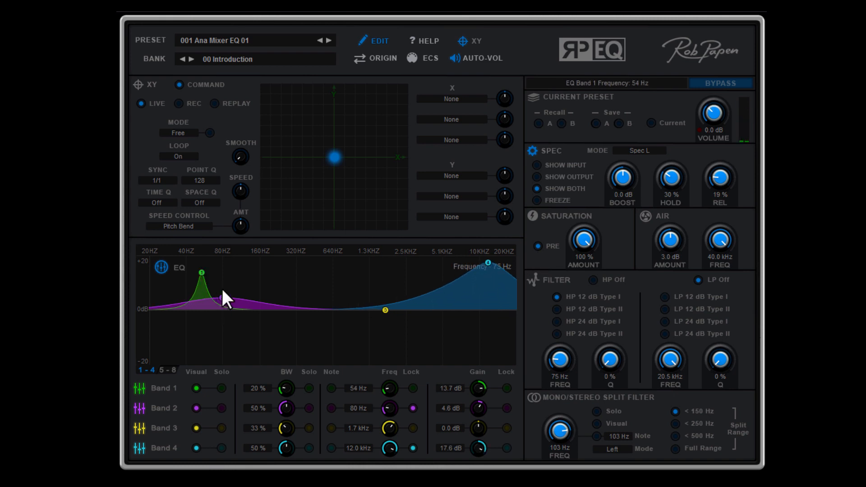
Step: Boost band 2 to about 16.5 dB and watch AUTO-VOL pull the volume to -17.6 dB
left_click_drag(224, 292, 225, 272)
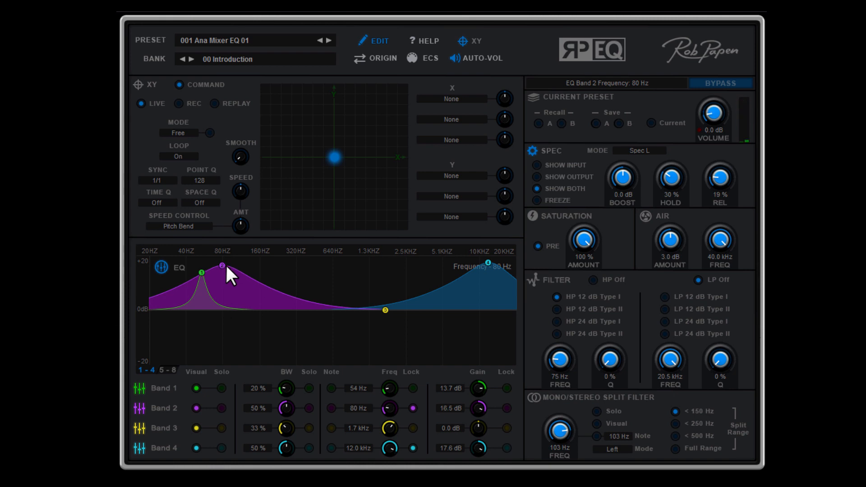
left_click_drag(714, 114, 715, 132)
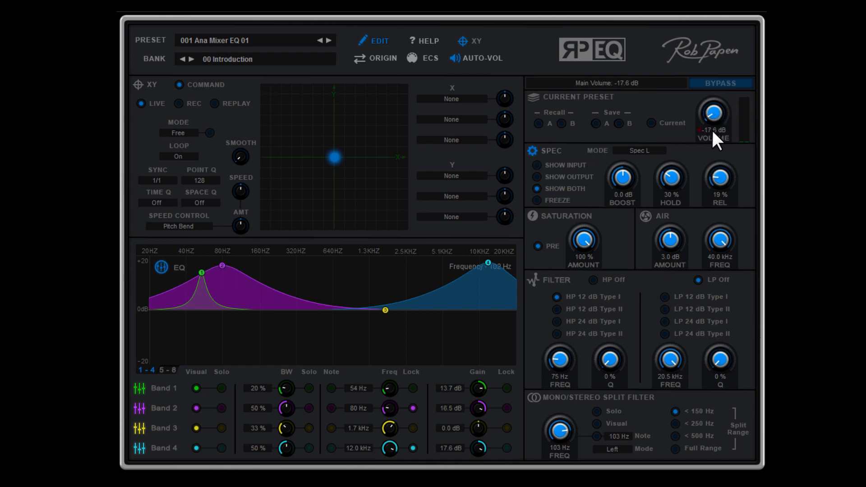
left_click_drag(713, 114, 714, 127)
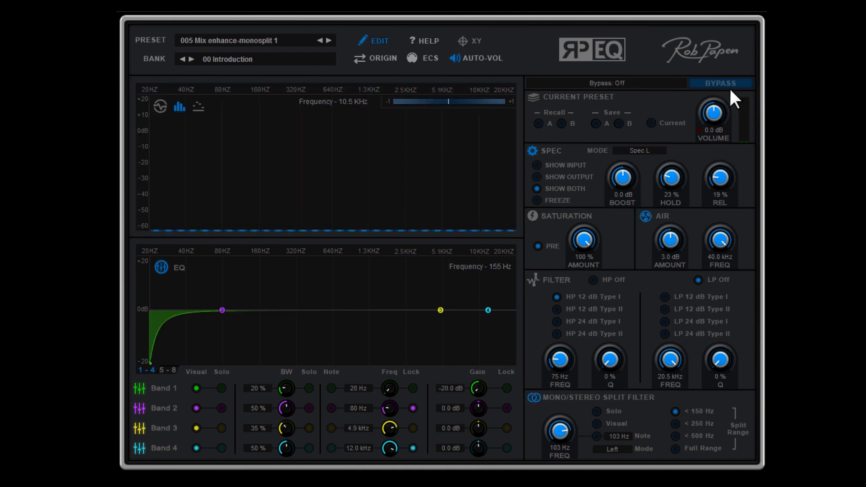
left_click(720, 83)
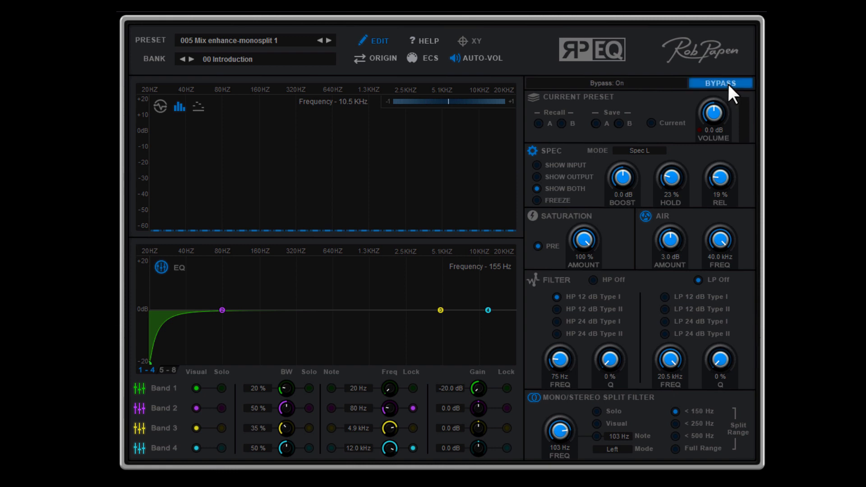
left_click(720, 83)
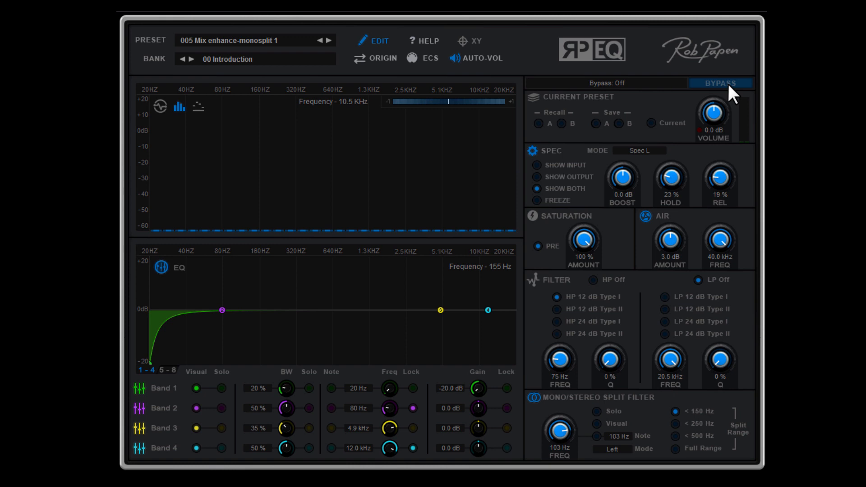
mouse_move(734, 97)
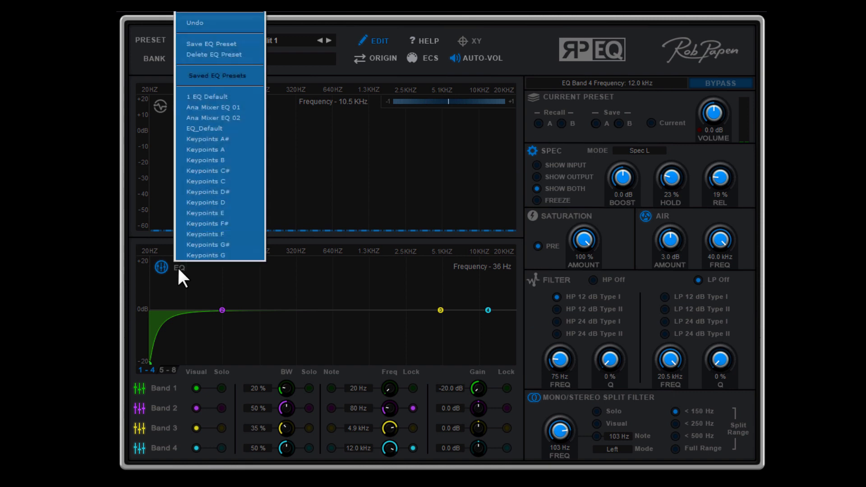
mouse_move(204, 224)
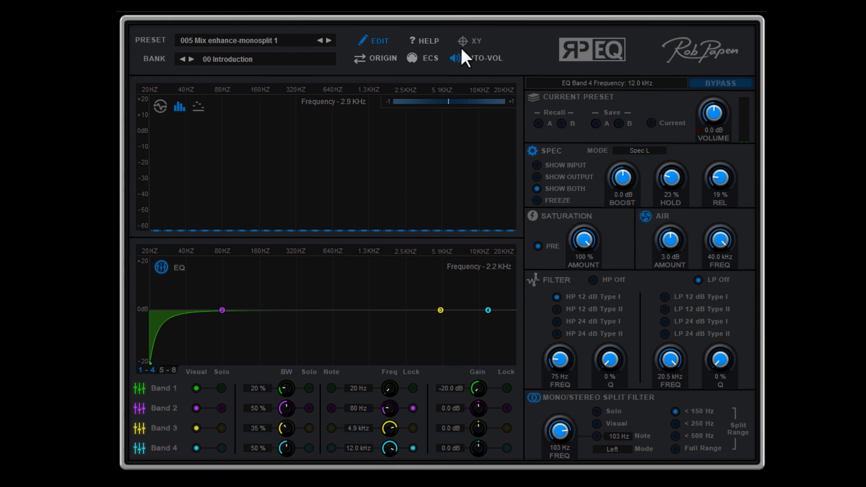
Step: Flip RP-EQ to its back panel showing credits and MIDI settings
left_click(469, 41)
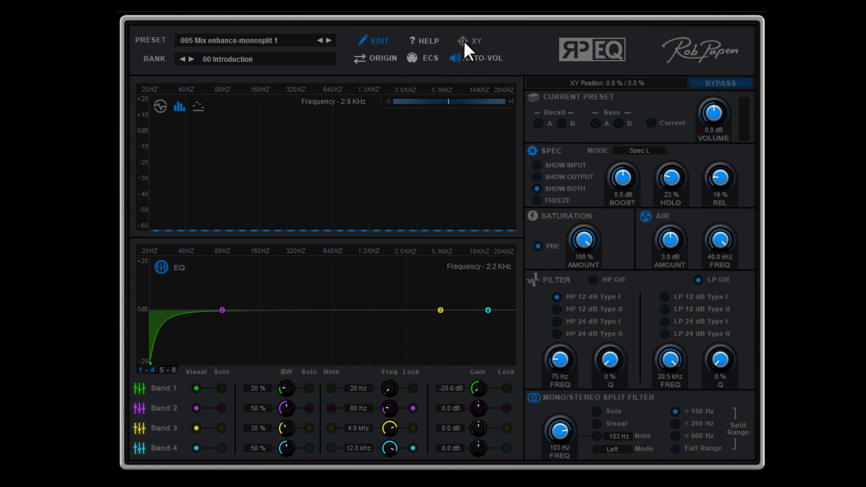
mouse_move(583, 69)
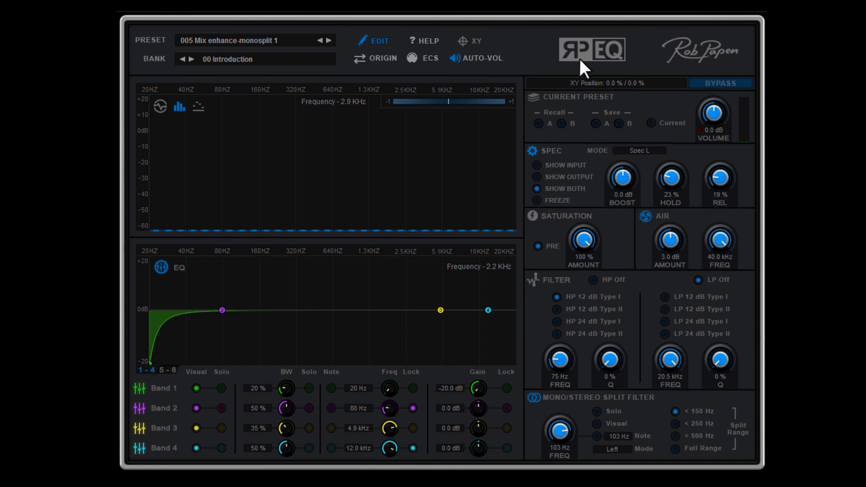
left_click(589, 49)
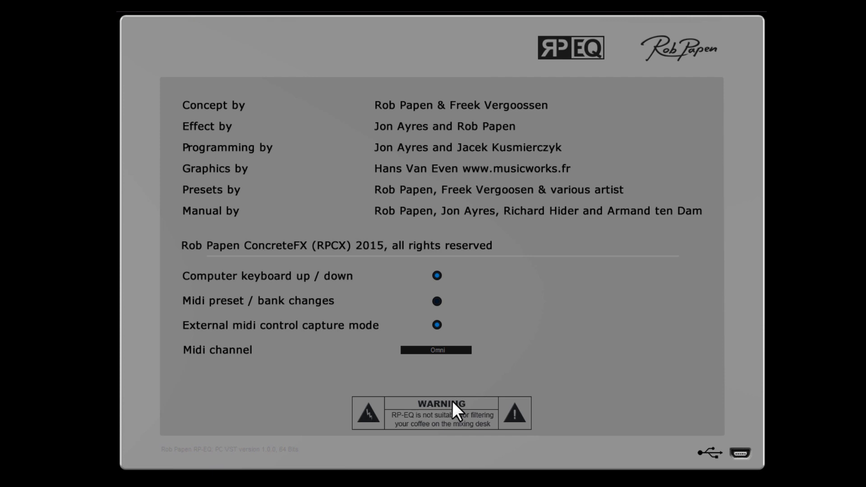